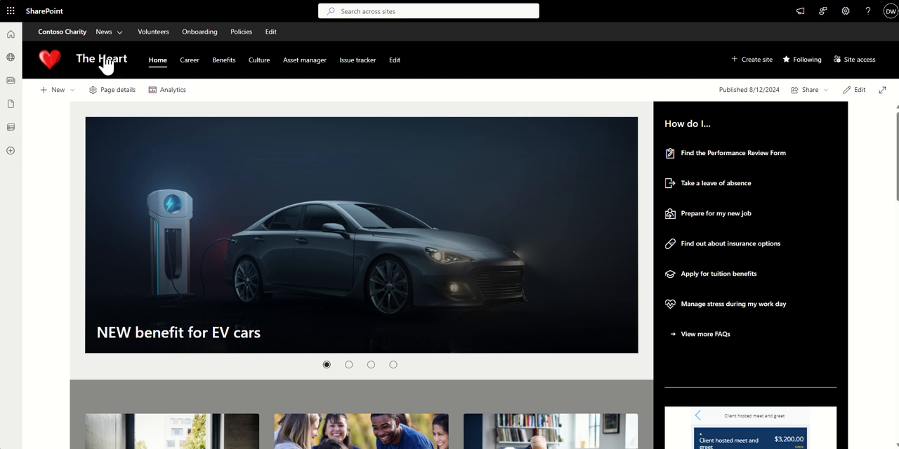
{"action": "mouse_move", "coordinate": [142, 65]}
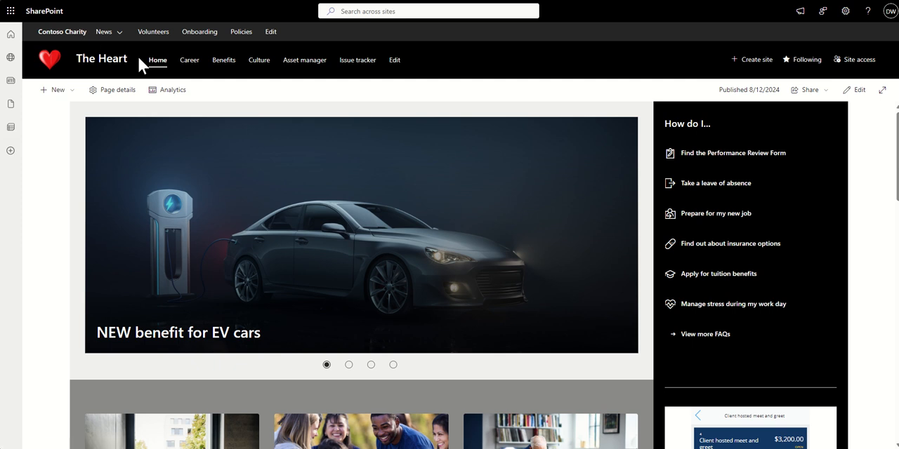
{"action": "mouse_move", "coordinate": [102, 59]}
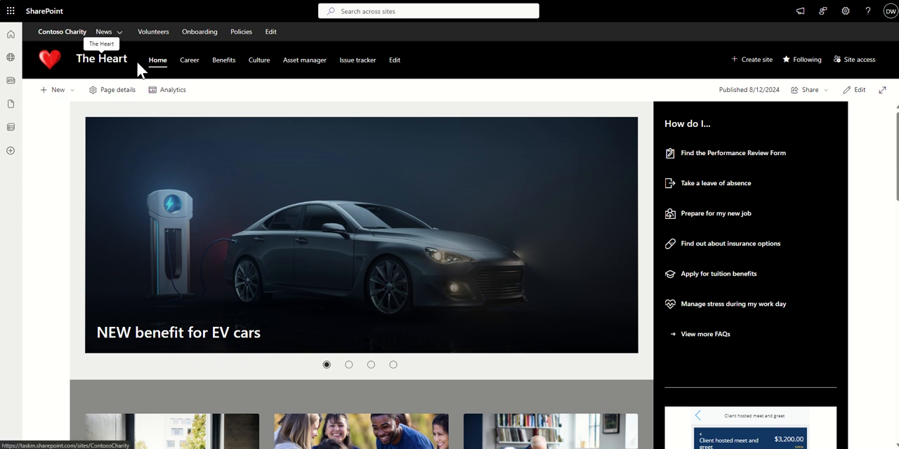
{"action": "mouse_move", "coordinate": [47, 160]}
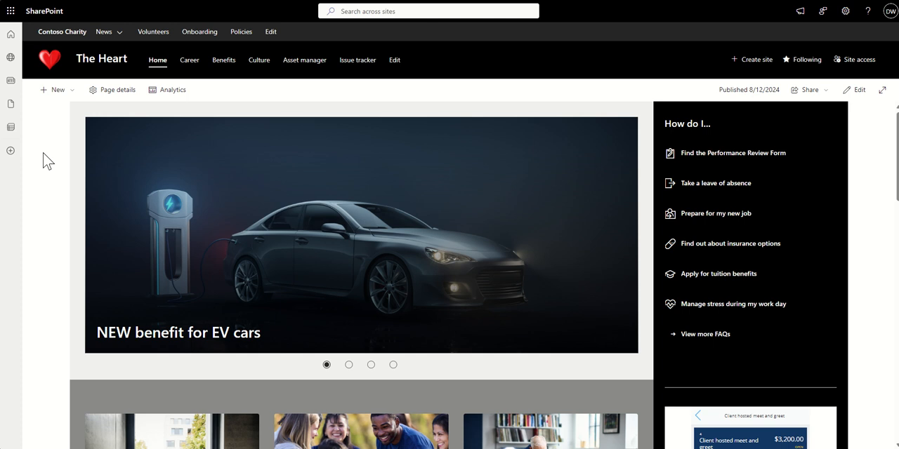
Return to the expense reports overview in the expenses web part and start a new expense report.
{"action": "left_click", "coordinate": [104, 31]}
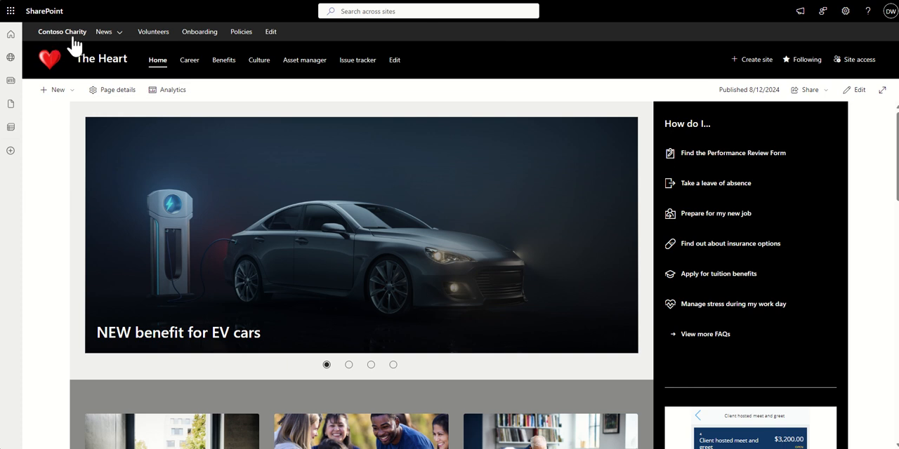
{"action": "left_click", "coordinate": [104, 32]}
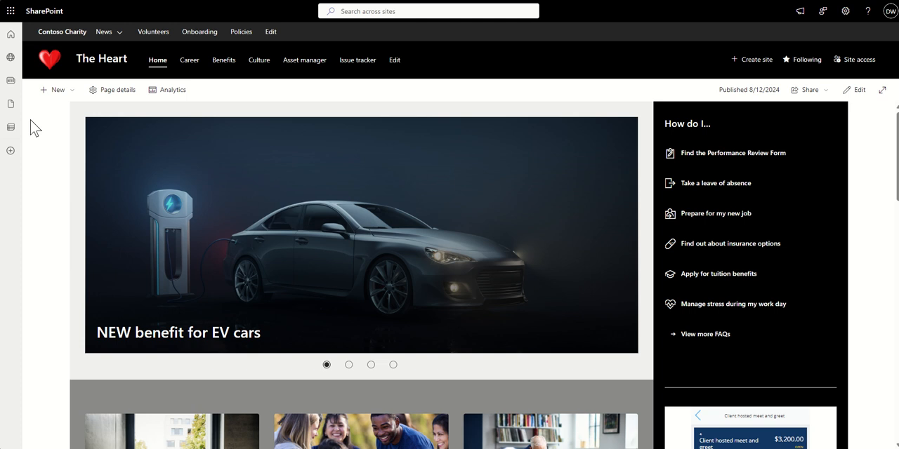
{"action": "left_click", "coordinate": [104, 32]}
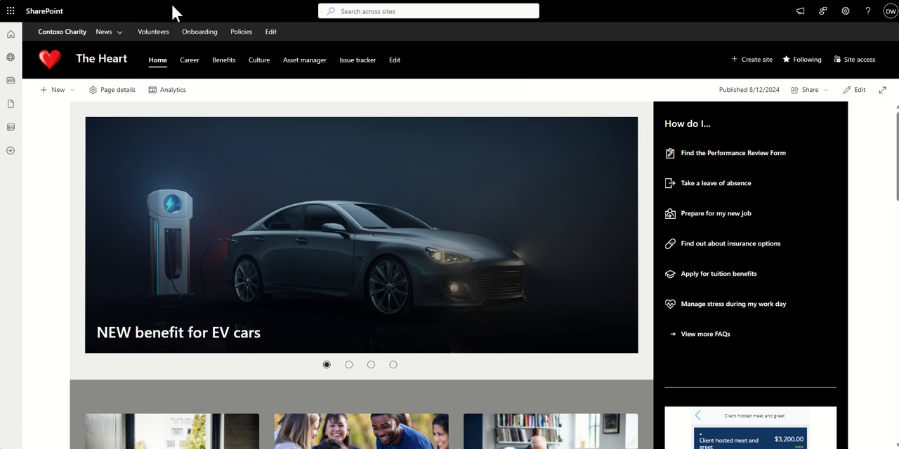
{"action": "mouse_move", "coordinate": [153, 32]}
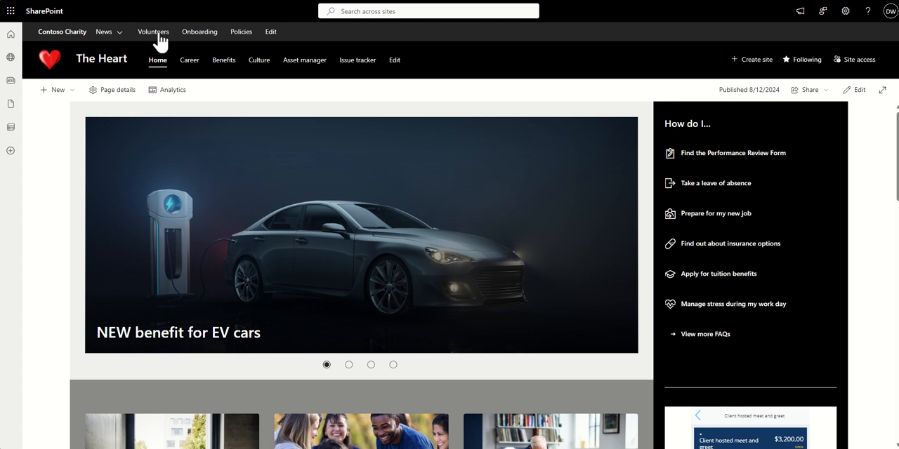
{"action": "mouse_move", "coordinate": [200, 31]}
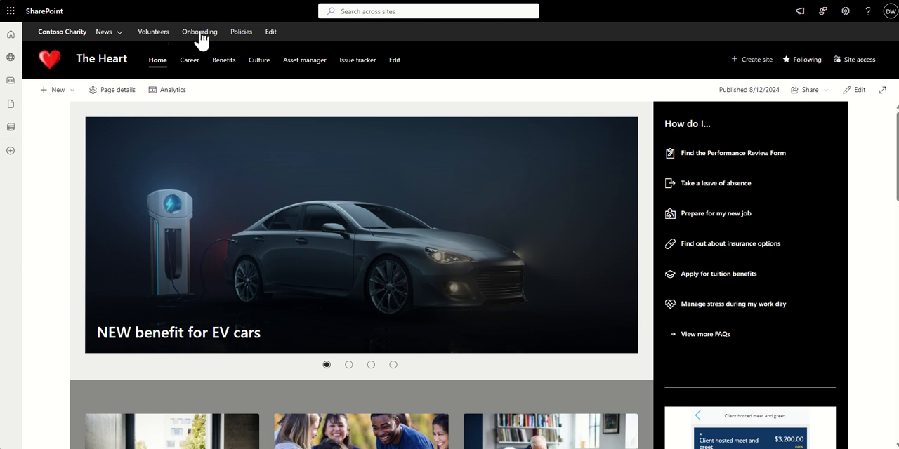
{"action": "mouse_move", "coordinate": [105, 35]}
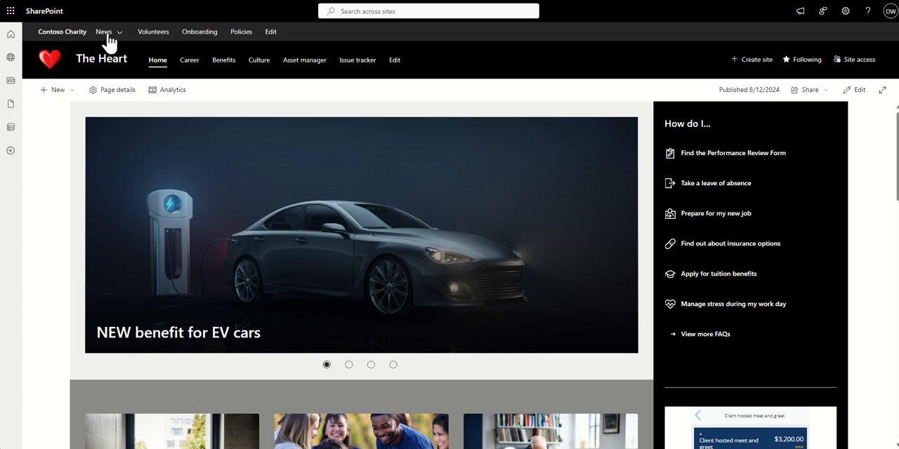
{"action": "mouse_move", "coordinate": [24, 137]}
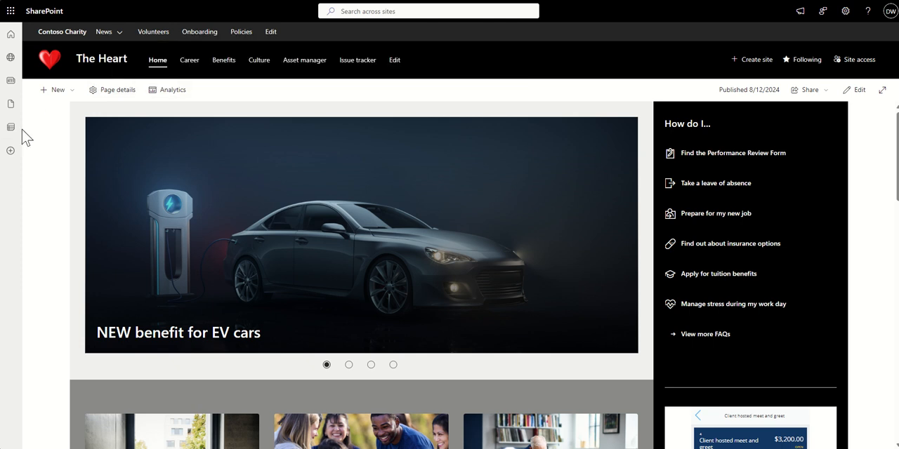
{"action": "mouse_move", "coordinate": [158, 60]}
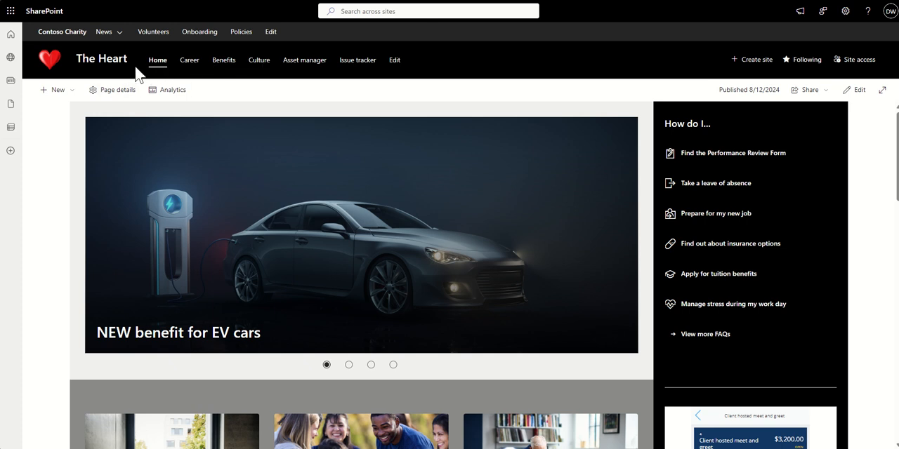
{"action": "mouse_move", "coordinate": [241, 41]}
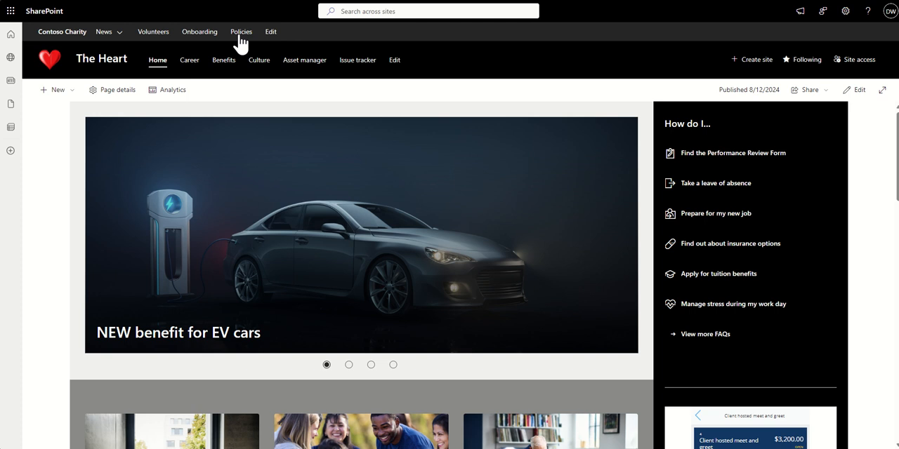
{"action": "mouse_move", "coordinate": [297, 65]}
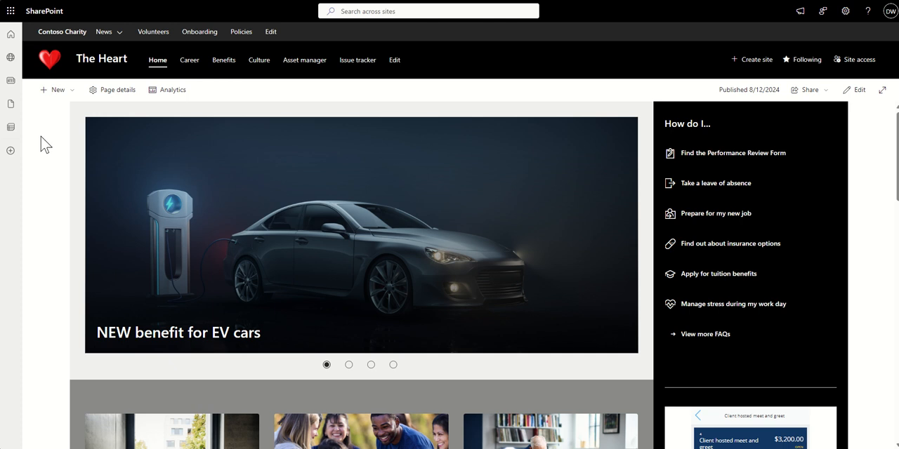
{"action": "mouse_move", "coordinate": [362, 266]}
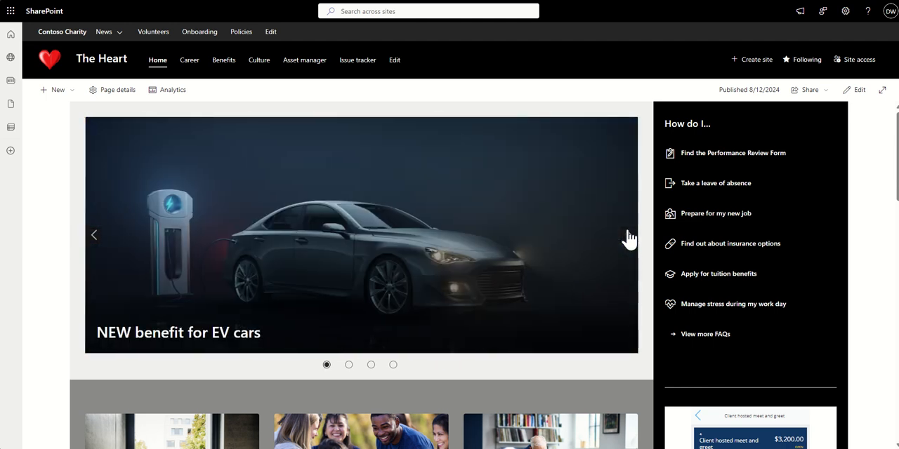
{"action": "mouse_move", "coordinate": [647, 189]}
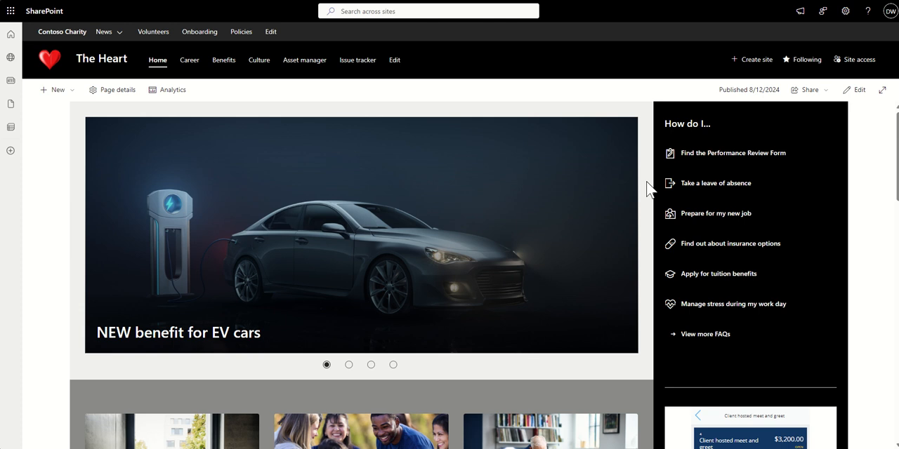
{"action": "mouse_move", "coordinate": [754, 105]}
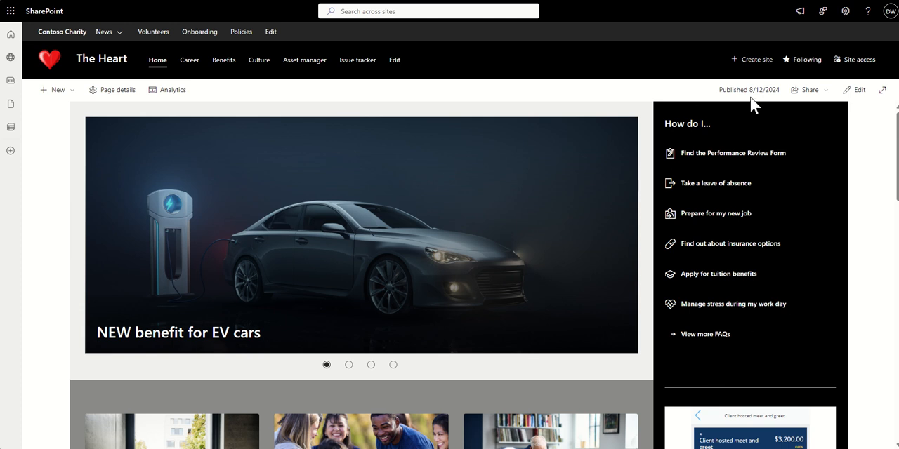
{"action": "mouse_move", "coordinate": [860, 212]}
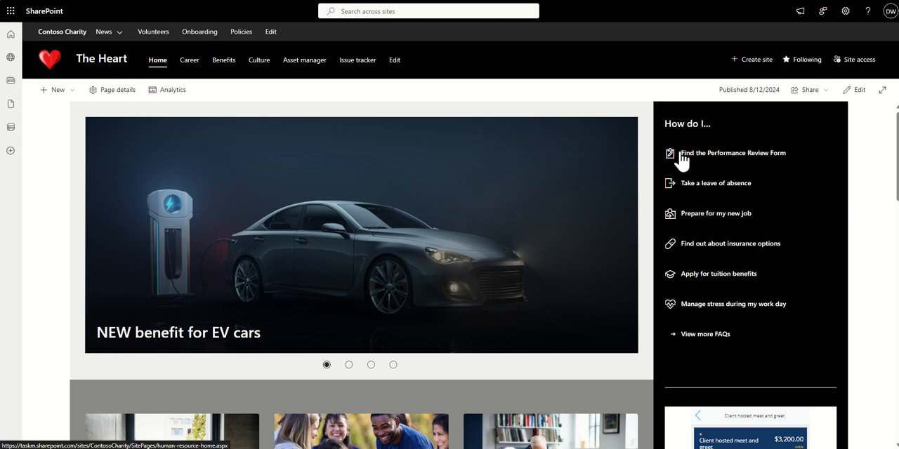
{"action": "mouse_move", "coordinate": [681, 237]}
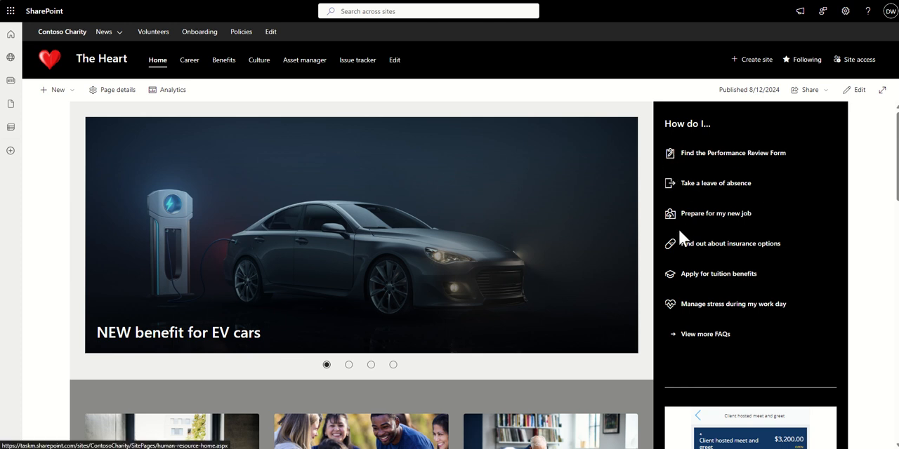
{"action": "mouse_move", "coordinate": [727, 304]}
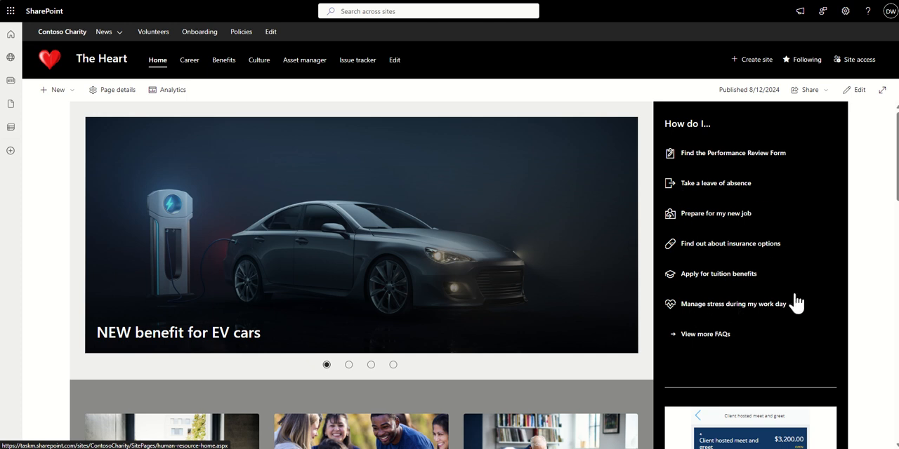
{"action": "mouse_move", "coordinate": [694, 311]}
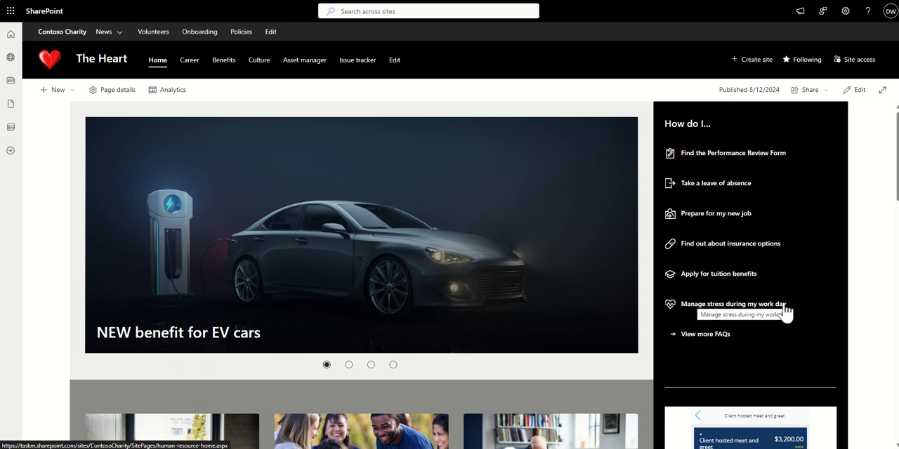
{"action": "mouse_move", "coordinate": [766, 296]}
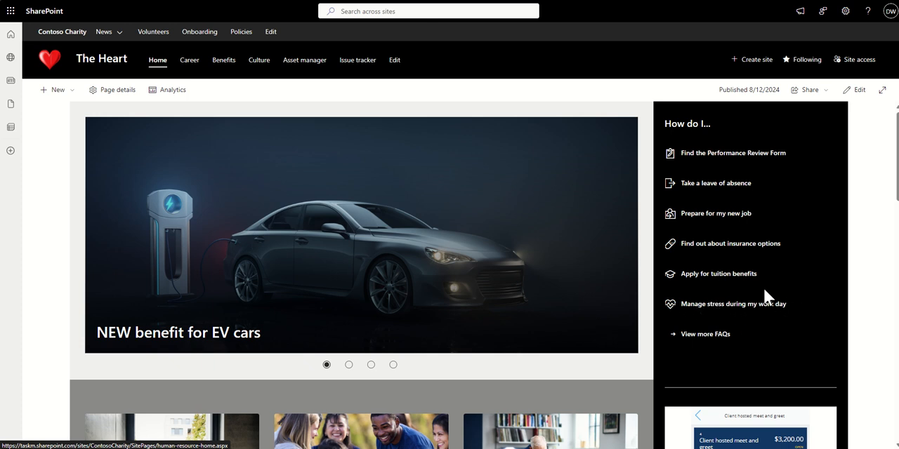
{"action": "mouse_move", "coordinate": [721, 132]}
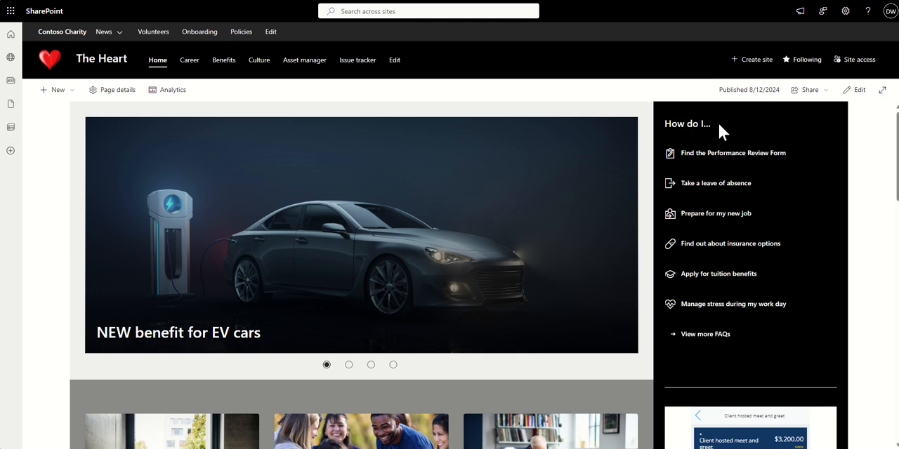
{"action": "mouse_move", "coordinate": [717, 139]}
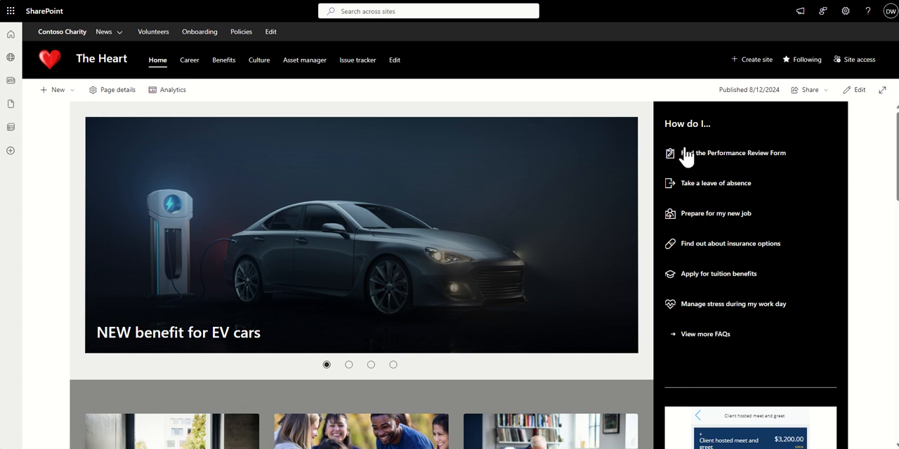
{"action": "mouse_move", "coordinate": [715, 183]}
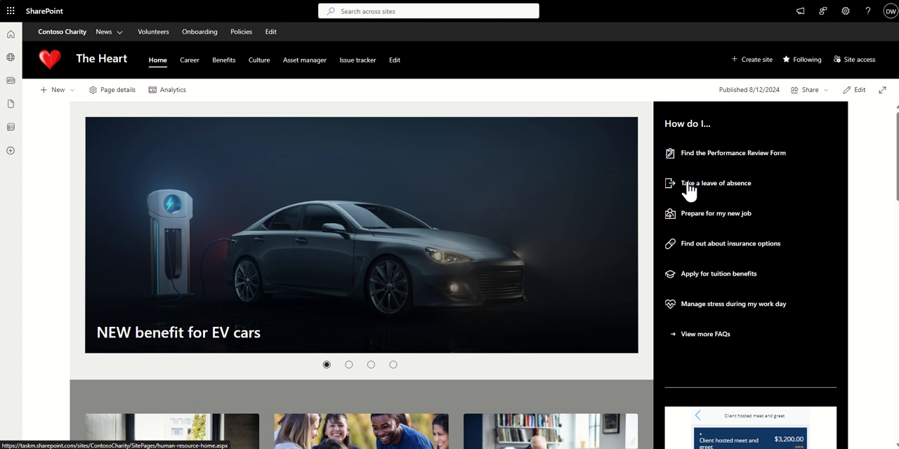
{"action": "mouse_move", "coordinate": [649, 207]}
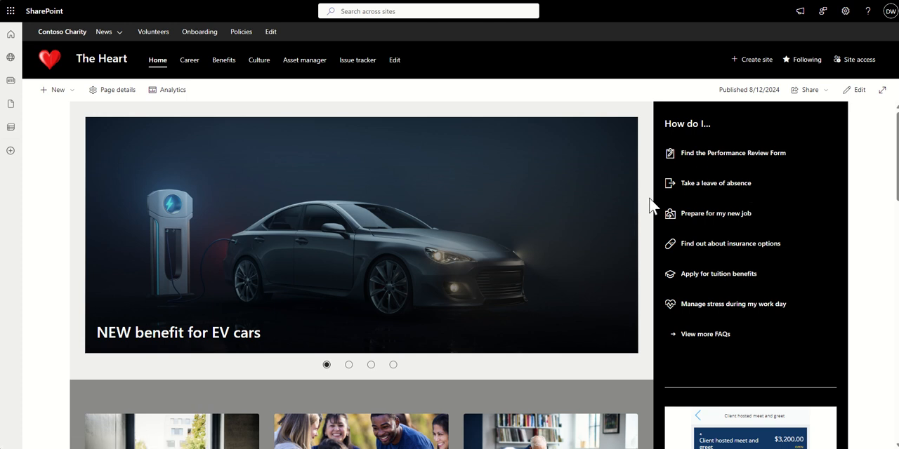
{"action": "mouse_move", "coordinate": [646, 202]}
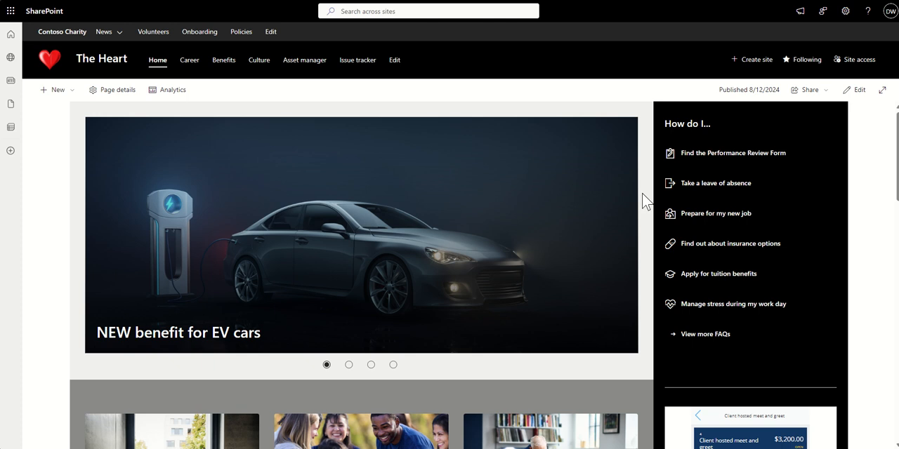
{"action": "mouse_move", "coordinate": [710, 284]}
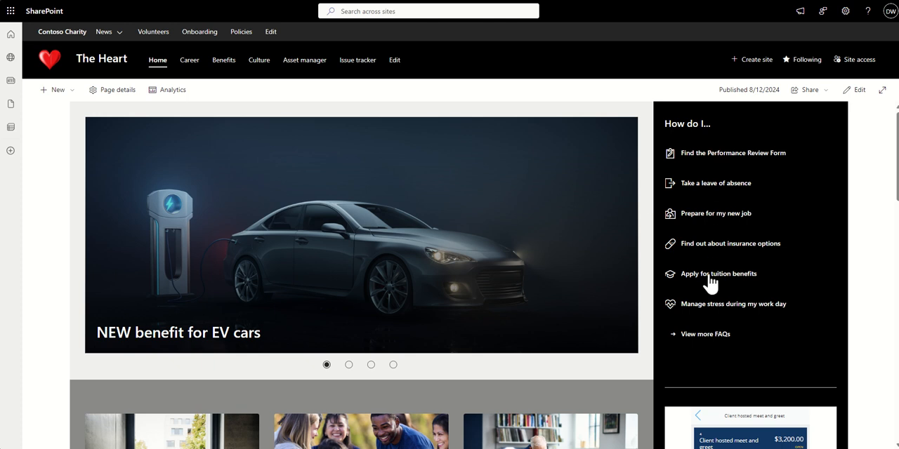
{"action": "mouse_move", "coordinate": [647, 246]}
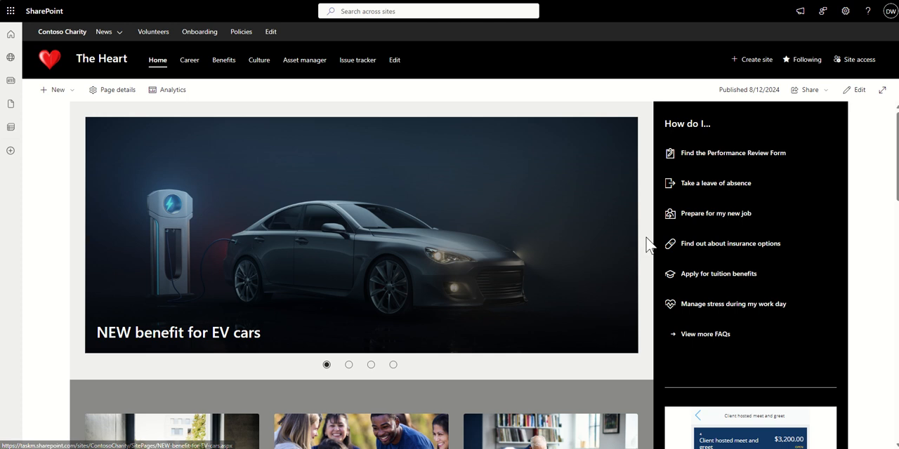
{"action": "scroll", "scroll_direction": "down", "scroll_amount": 3}
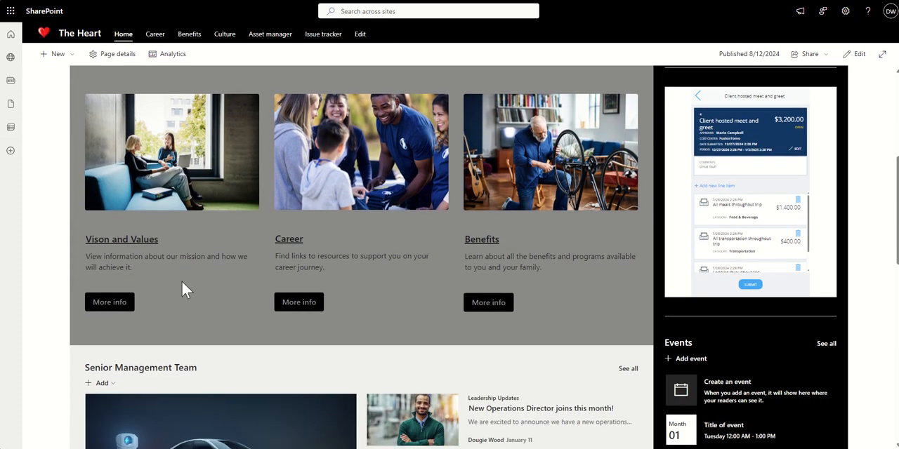
{"action": "mouse_move", "coordinate": [155, 285]}
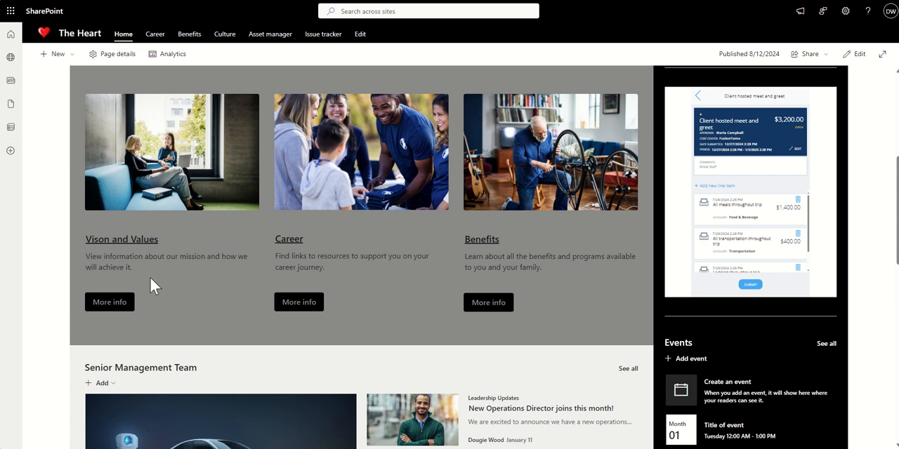
{"action": "mouse_move", "coordinate": [110, 302]}
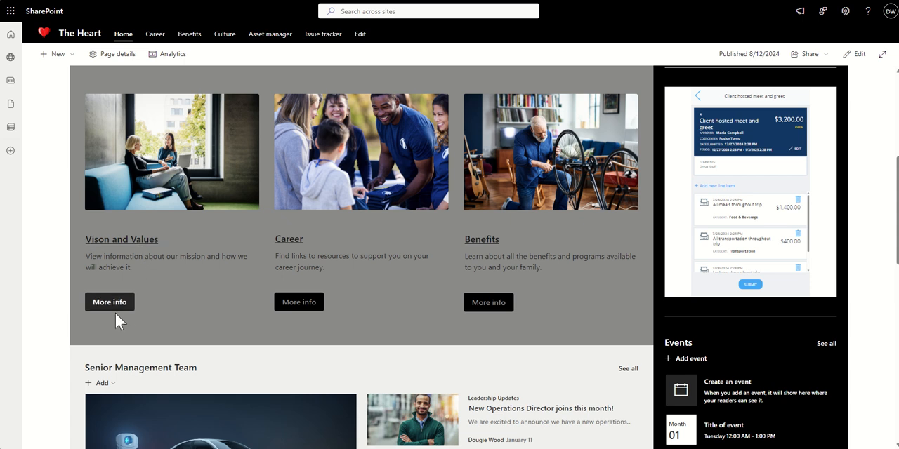
{"action": "mouse_move", "coordinate": [163, 331]}
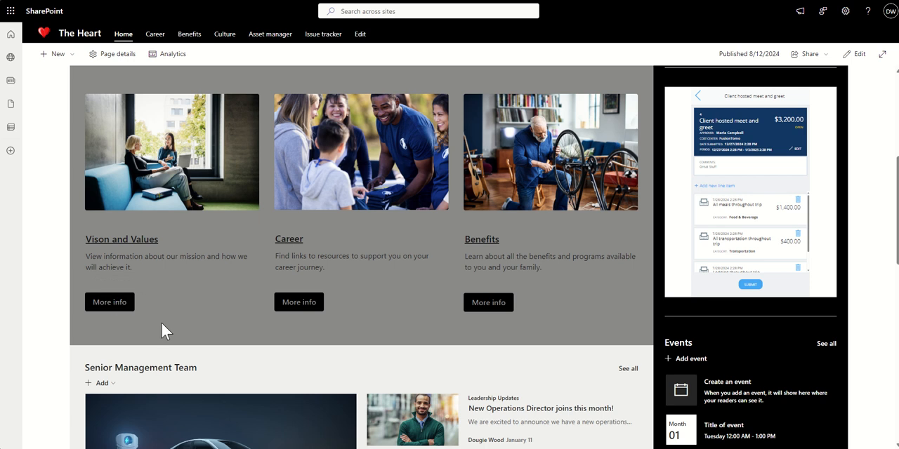
{"action": "mouse_move", "coordinate": [288, 244]}
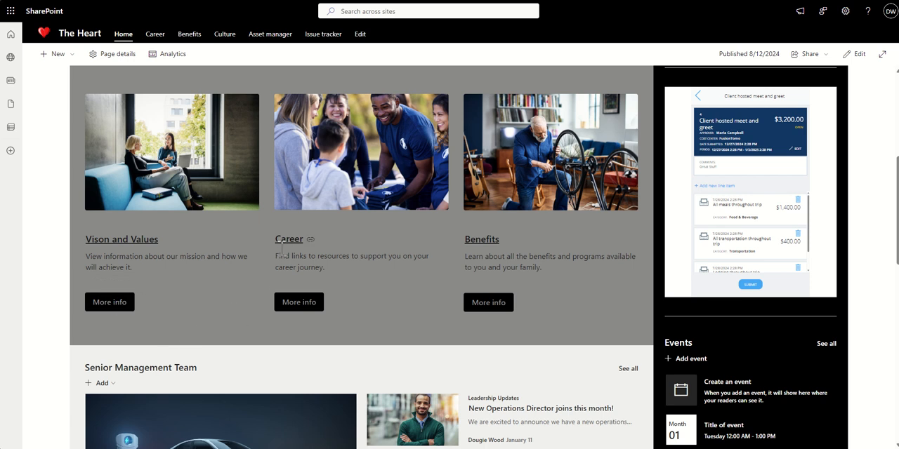
{"action": "mouse_move", "coordinate": [502, 271]}
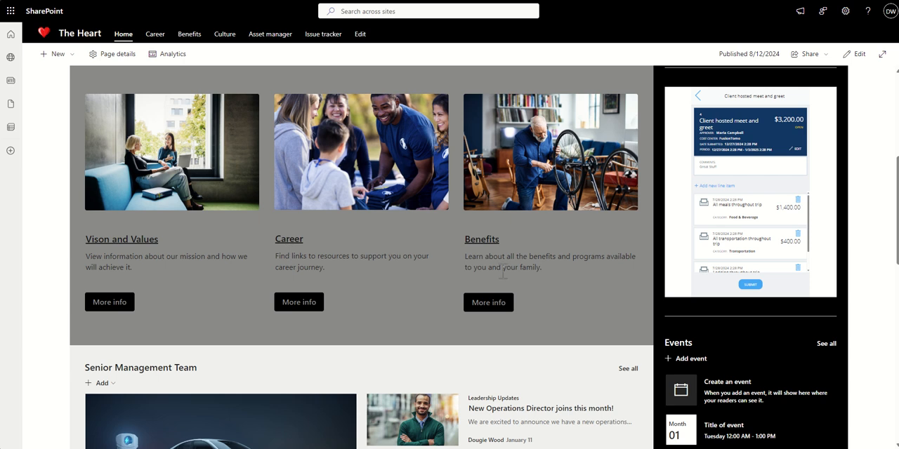
{"action": "mouse_move", "coordinate": [505, 252]}
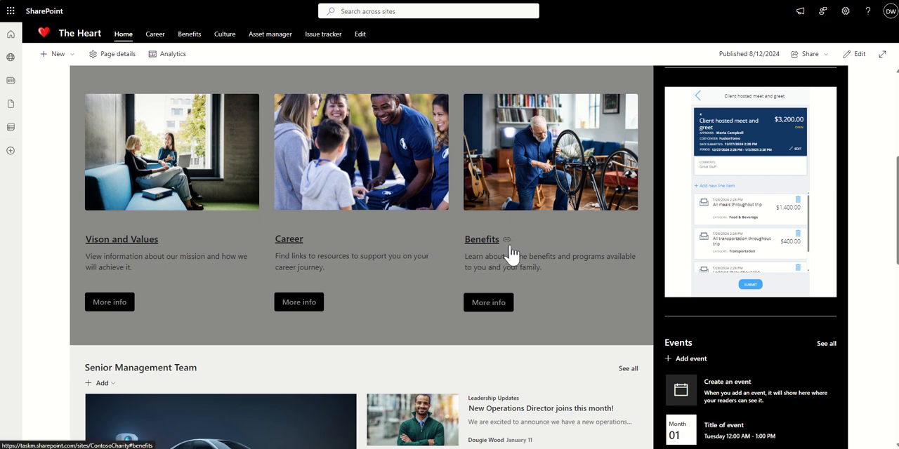
{"action": "mouse_move", "coordinate": [668, 204]}
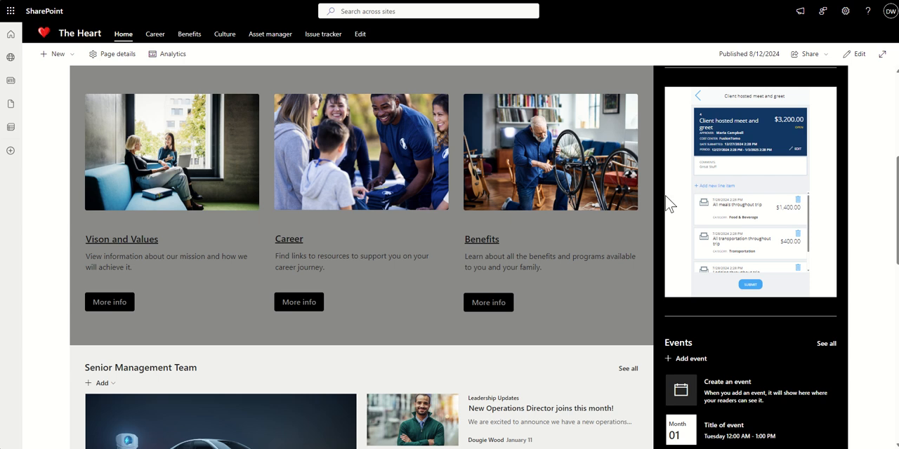
{"action": "left_click", "coordinate": [698, 95]}
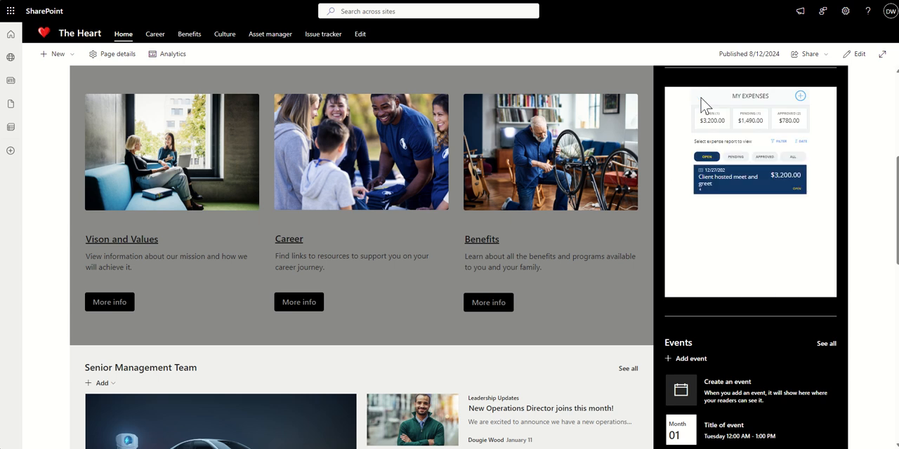
{"action": "mouse_move", "coordinate": [676, 149]}
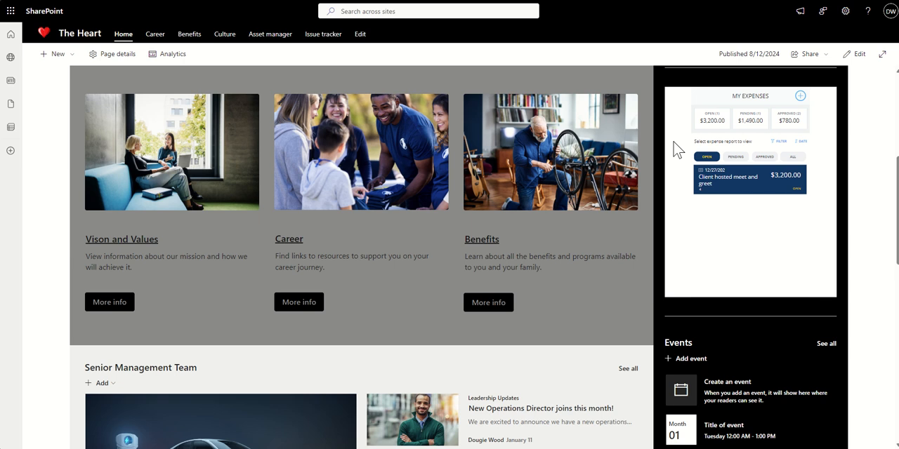
{"action": "mouse_move", "coordinate": [808, 102]}
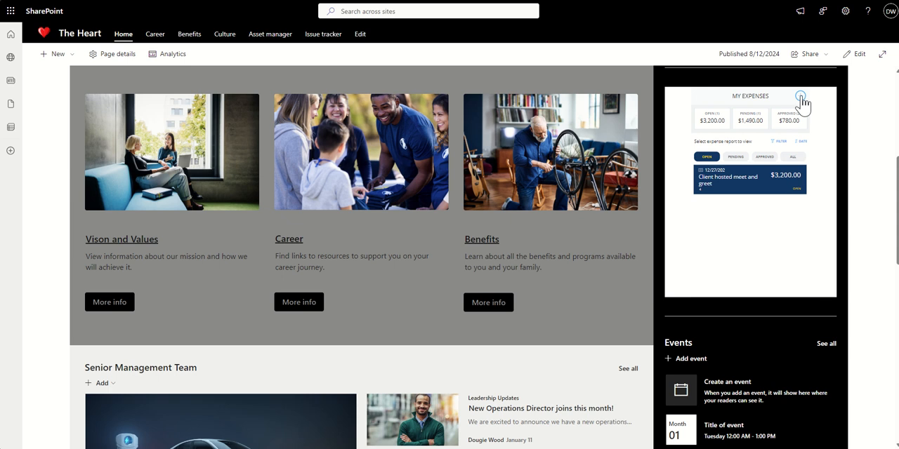
{"action": "left_click", "coordinate": [801, 96]}
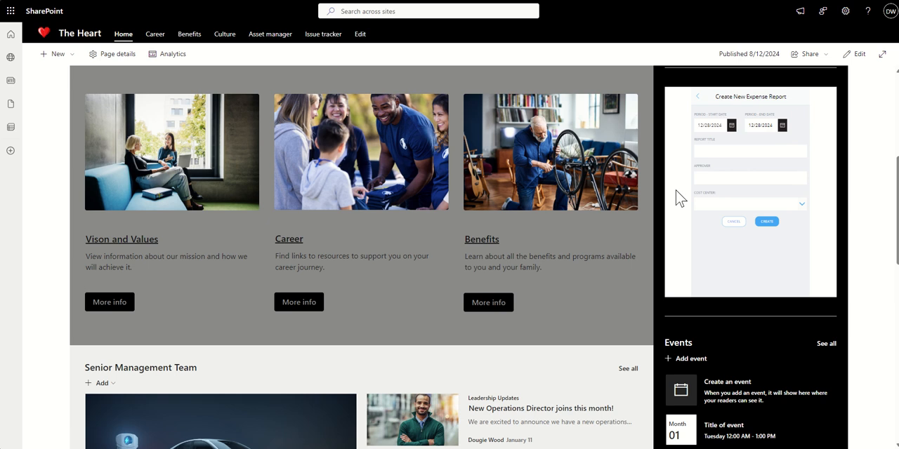
{"action": "mouse_move", "coordinate": [655, 195]}
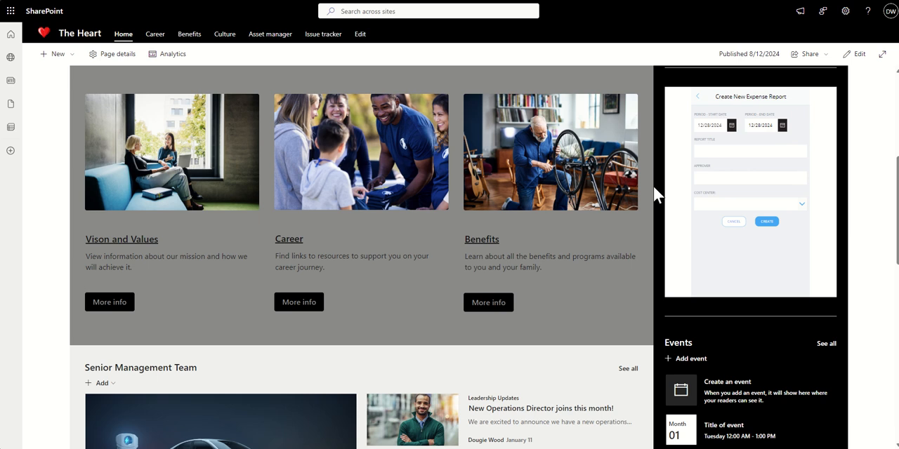
{"action": "scroll", "scroll_direction": "down", "scroll_amount": 3}
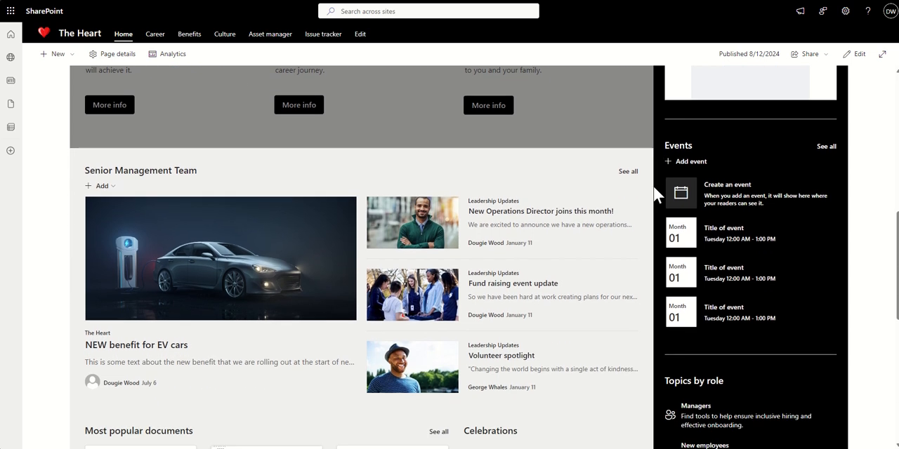
{"action": "scroll", "scroll_direction": "down", "scroll_amount": 3}
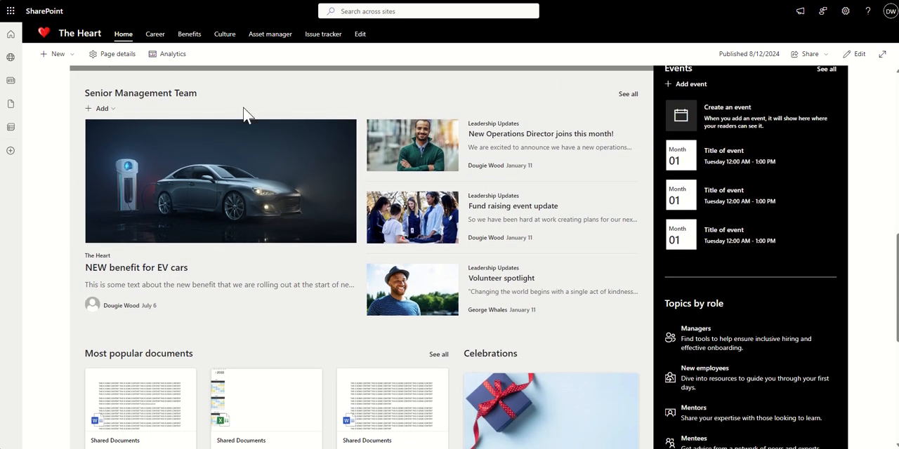
{"action": "mouse_move", "coordinate": [83, 177]}
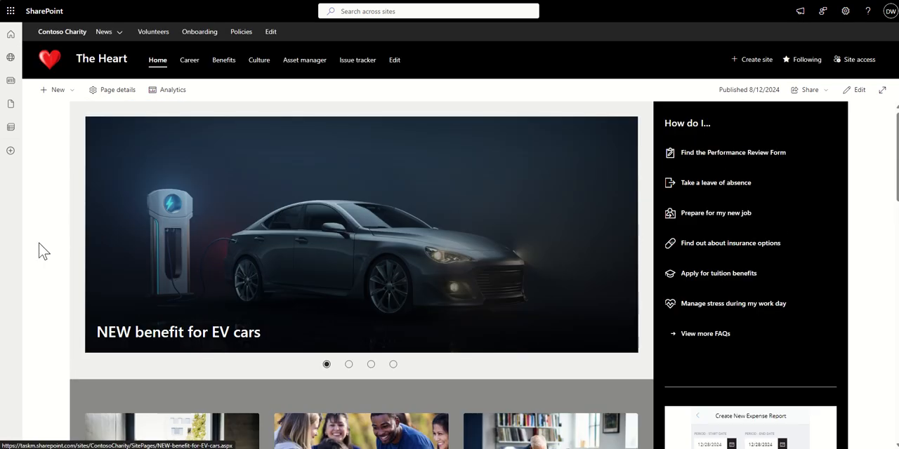
{"action": "scroll", "scroll_direction": "down", "scroll_amount": 3}
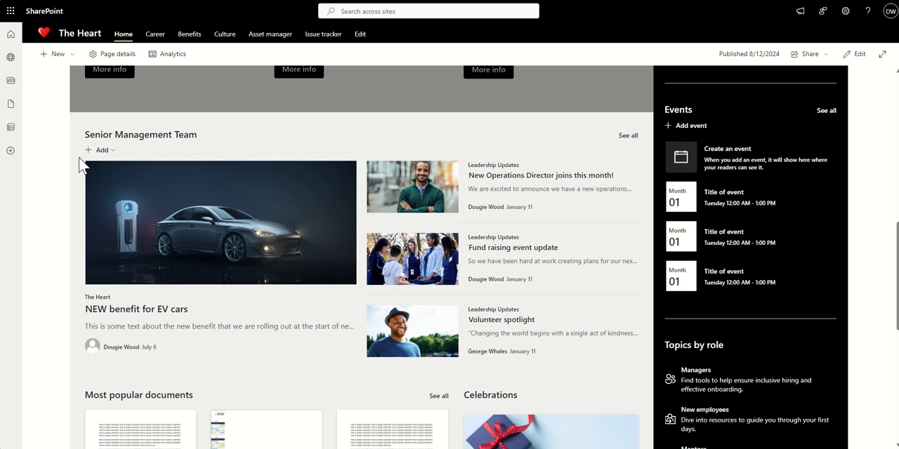
{"action": "mouse_move", "coordinate": [110, 132]}
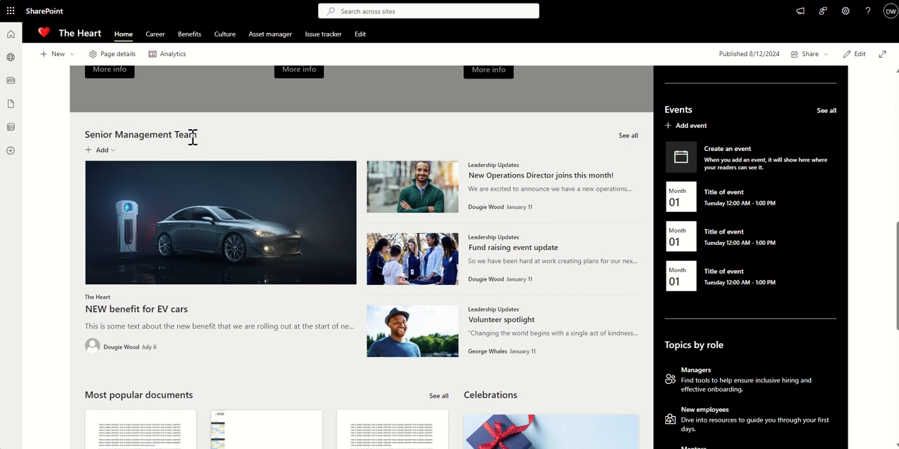
{"action": "mouse_move", "coordinate": [81, 174]}
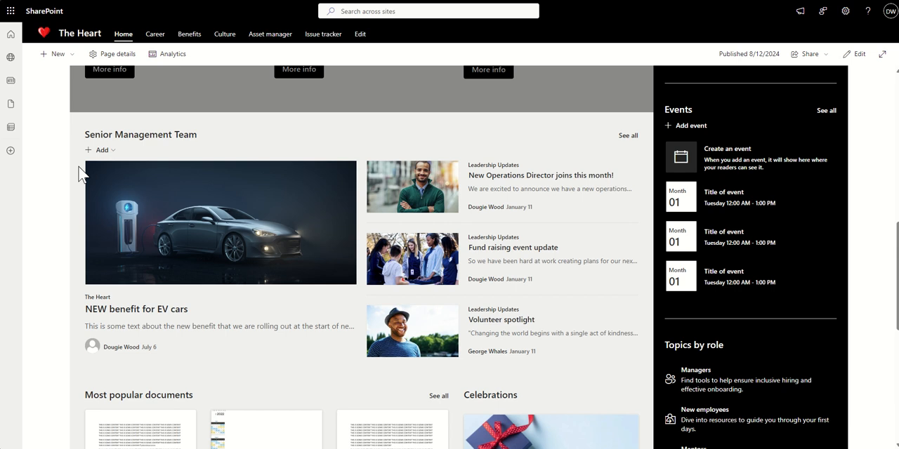
{"action": "mouse_move", "coordinate": [257, 175]}
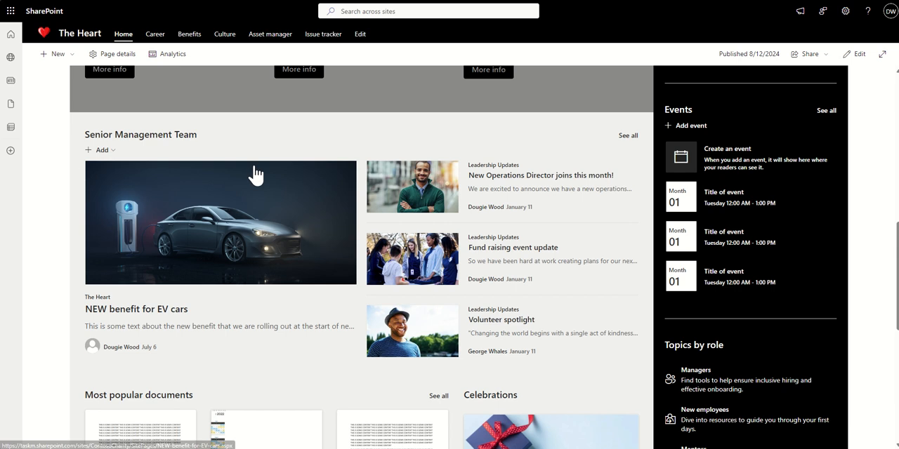
{"action": "mouse_move", "coordinate": [858, 222]}
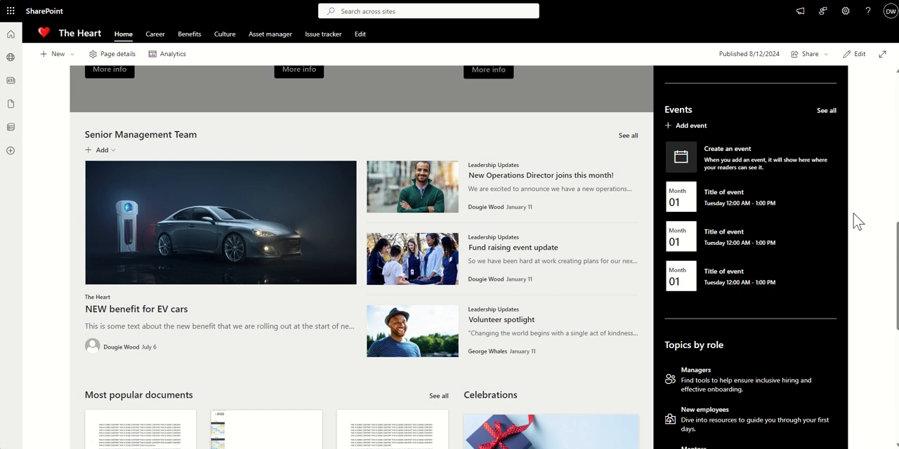
{"action": "mouse_move", "coordinate": [861, 224]}
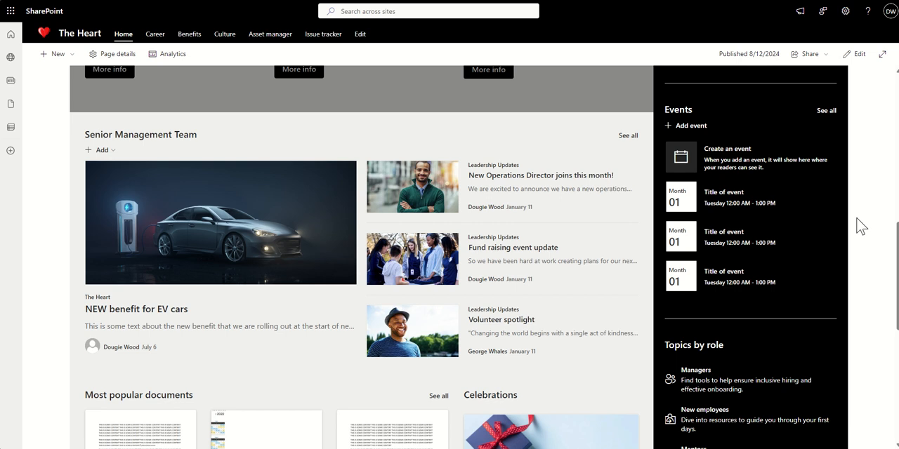
{"action": "mouse_move", "coordinate": [786, 185]}
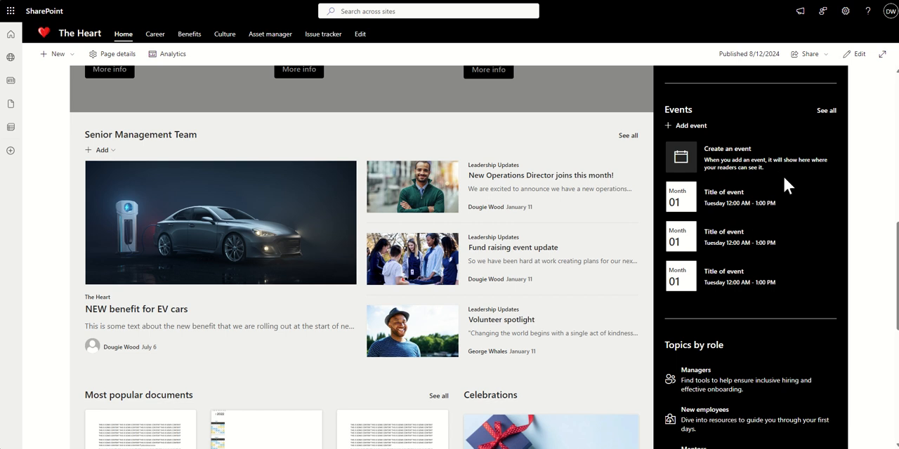
{"action": "mouse_move", "coordinate": [781, 200]}
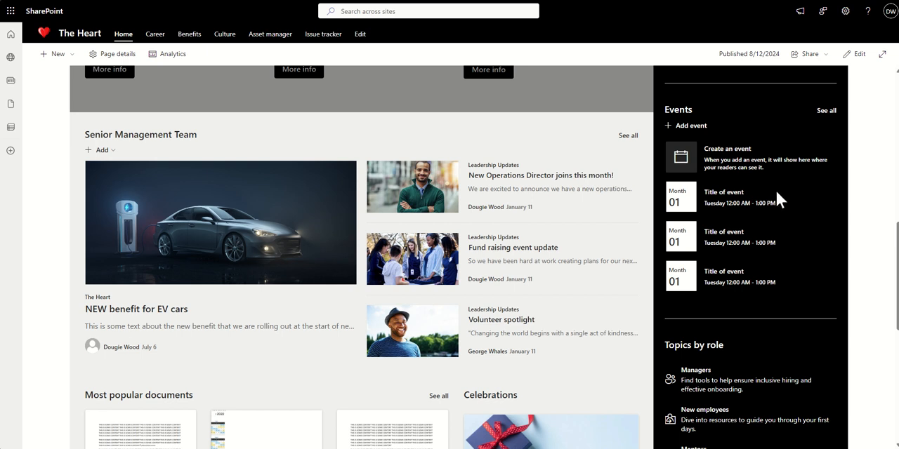
{"action": "mouse_move", "coordinate": [726, 174]}
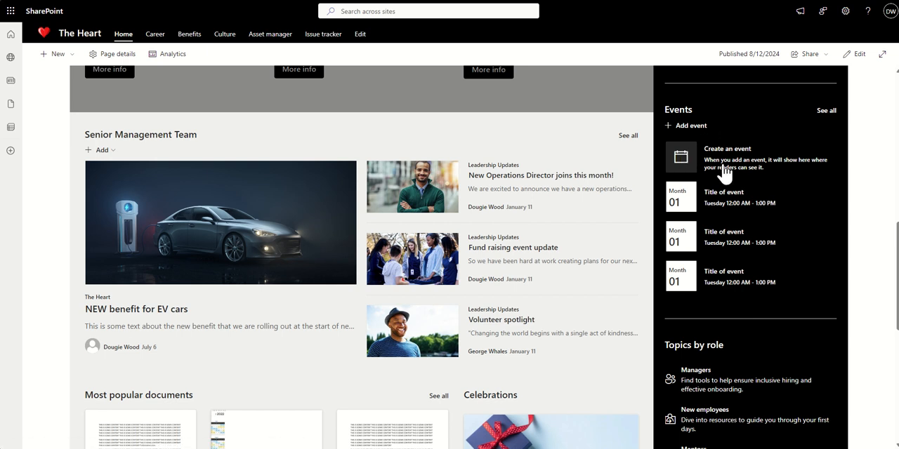
{"action": "scroll", "scroll_direction": "down", "scroll_amount": 3}
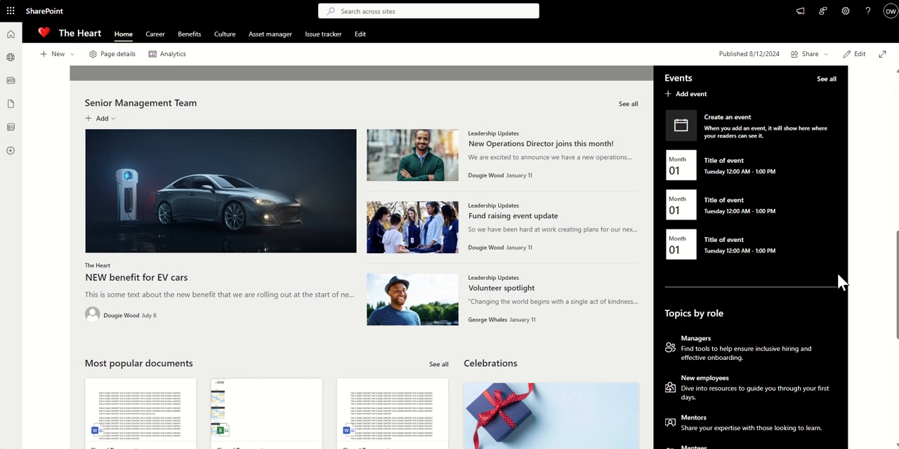
{"action": "scroll", "scroll_direction": "down", "scroll_amount": 3}
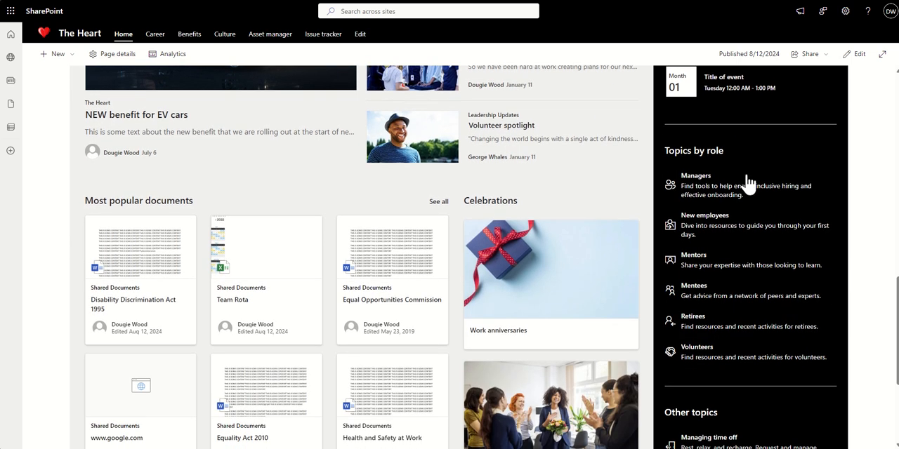
{"action": "mouse_move", "coordinate": [829, 184]}
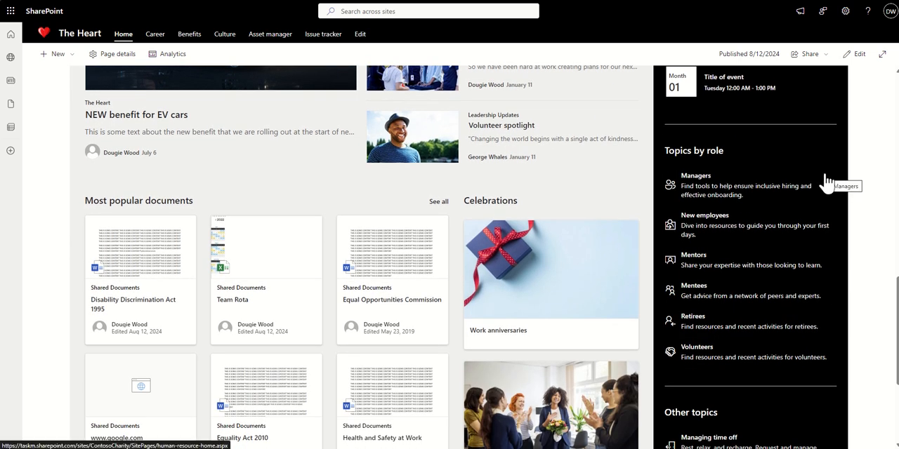
{"action": "mouse_move", "coordinate": [733, 167]}
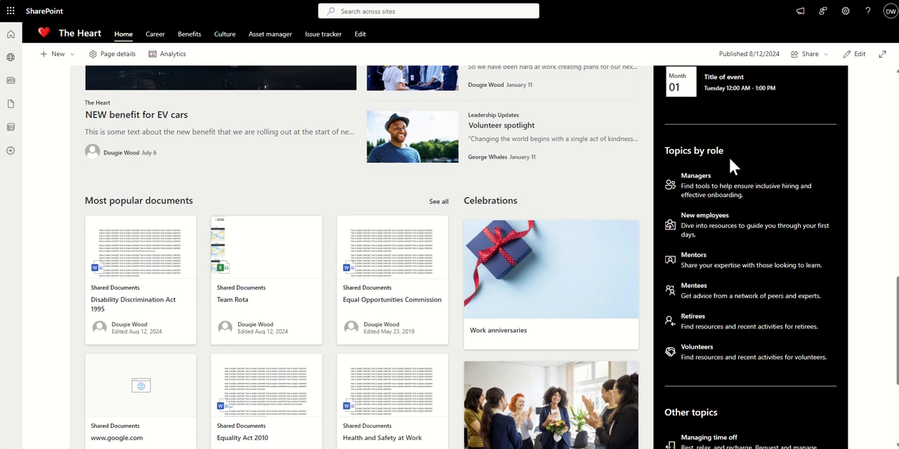
{"action": "mouse_move", "coordinate": [695, 197]}
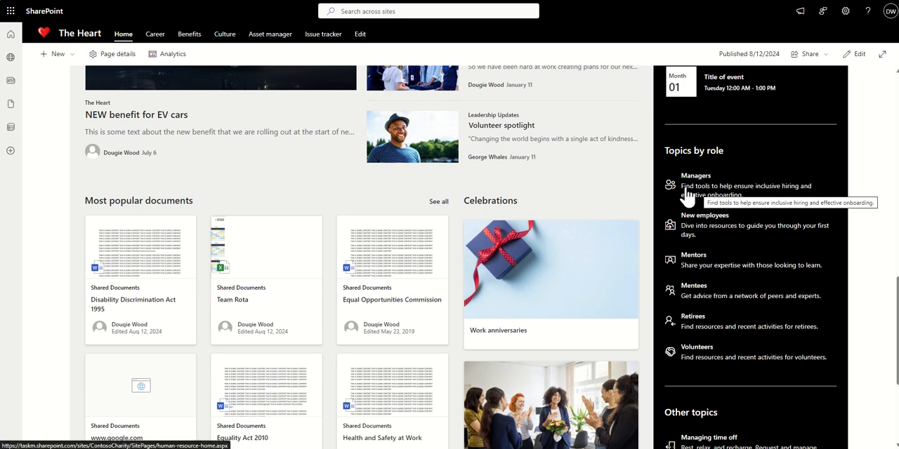
{"action": "mouse_move", "coordinate": [712, 281]}
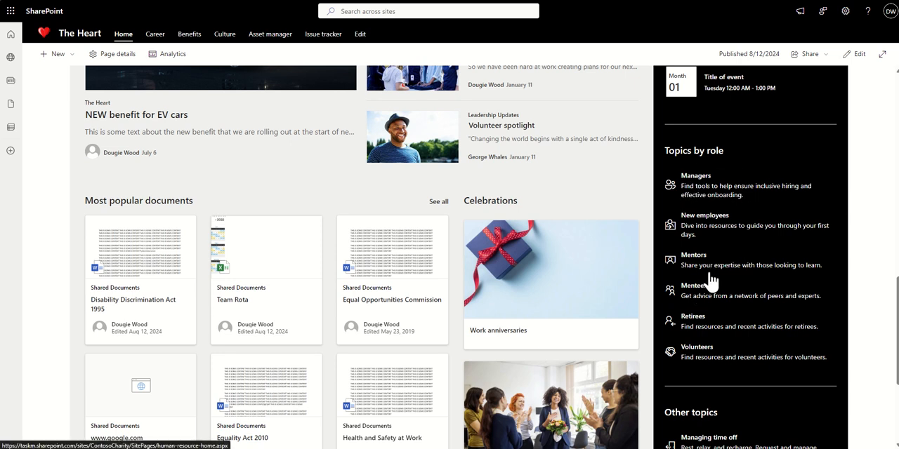
{"action": "mouse_move", "coordinate": [860, 169]}
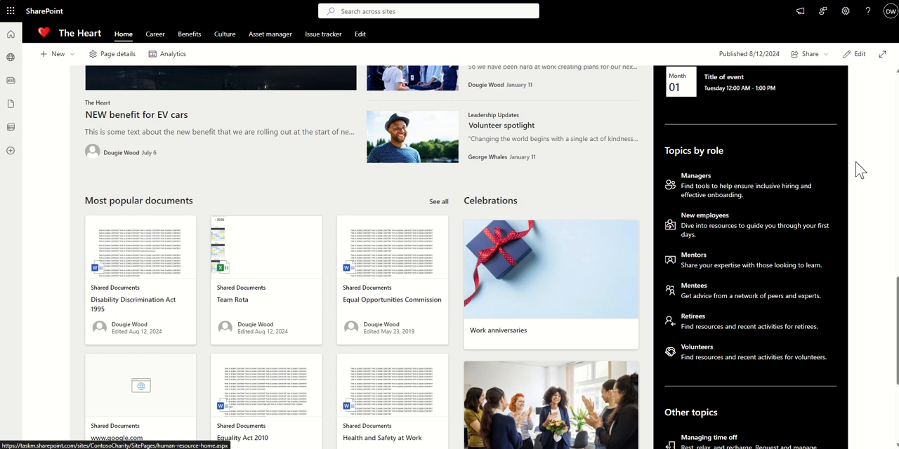
{"action": "mouse_move", "coordinate": [861, 219]}
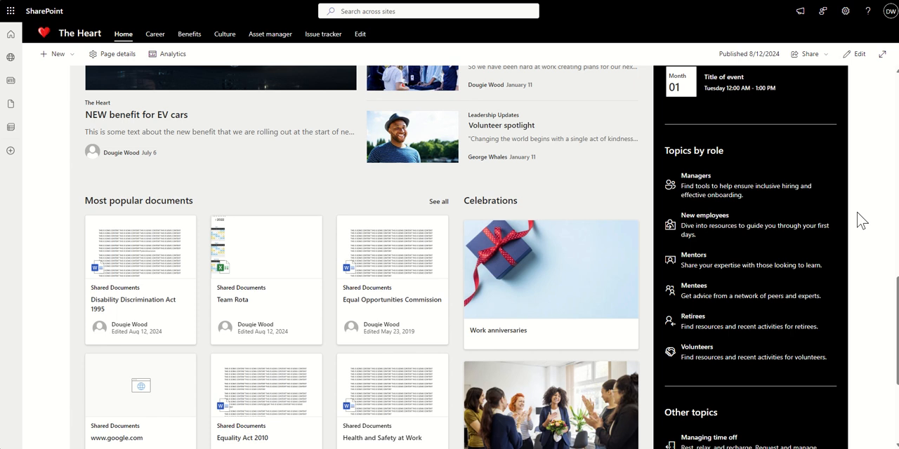
{"action": "scroll", "scroll_direction": "down", "scroll_amount": 3}
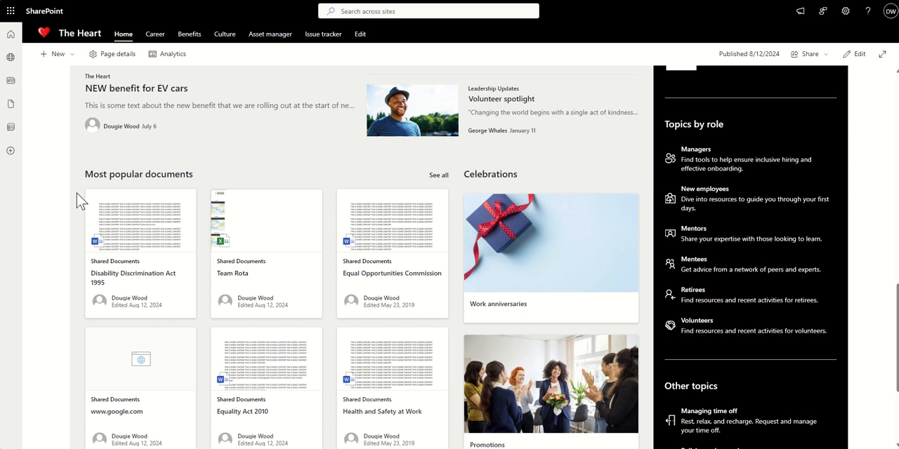
Scroll down through Most popular documents and Celebrations, including the Promotions card.
{"action": "scroll", "scroll_direction": "down", "scroll_amount": 3}
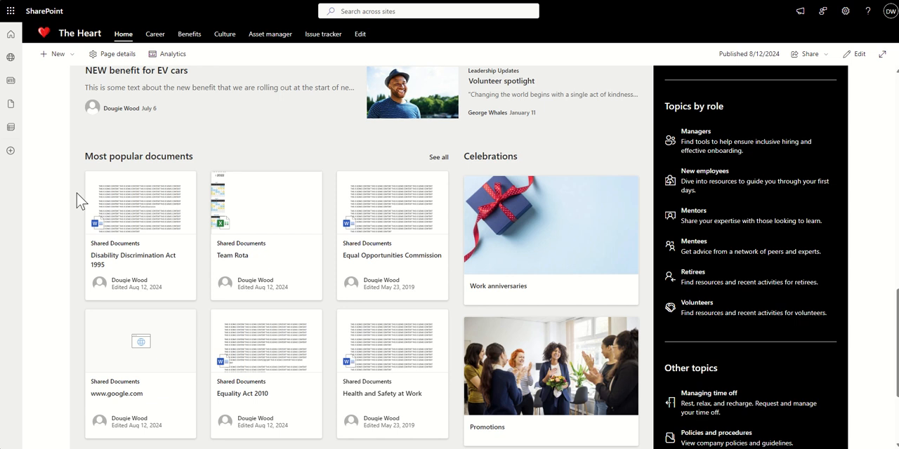
{"action": "mouse_move", "coordinate": [306, 269]}
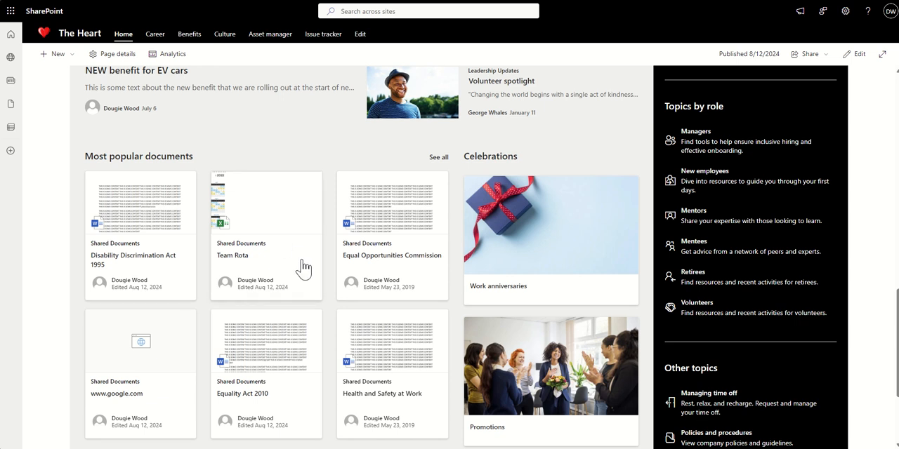
{"action": "mouse_move", "coordinate": [499, 192]}
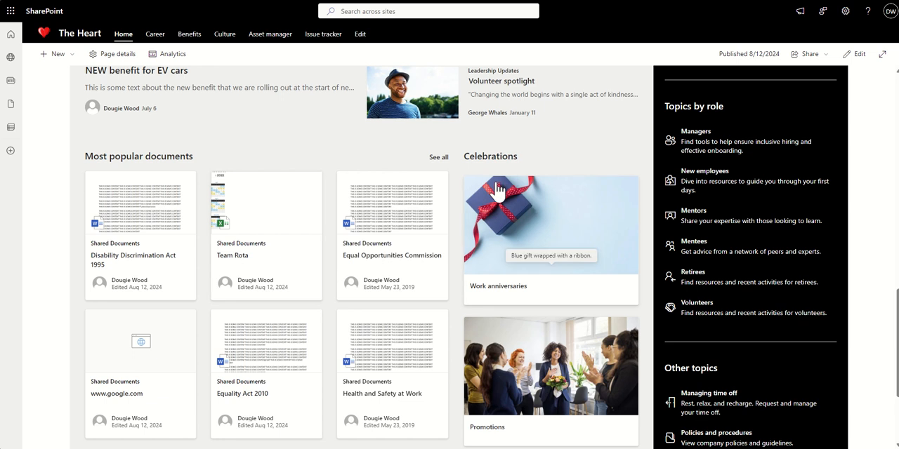
{"action": "mouse_move", "coordinate": [528, 198]}
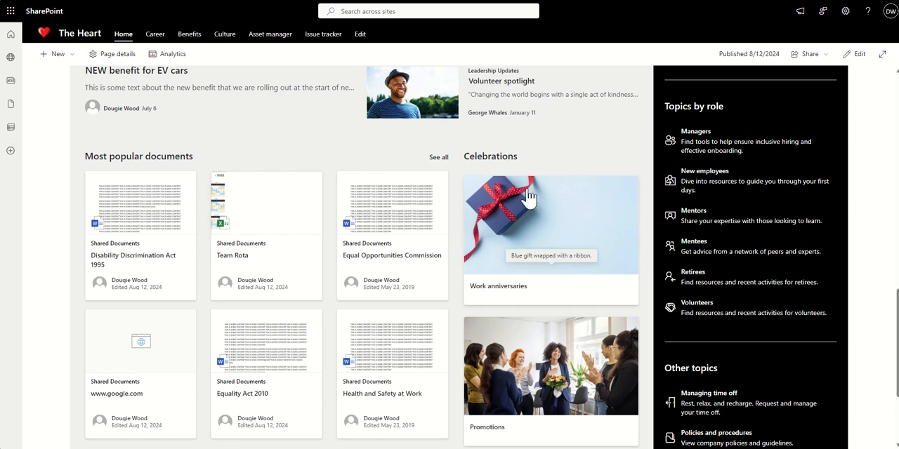
{"action": "mouse_move", "coordinate": [455, 230]}
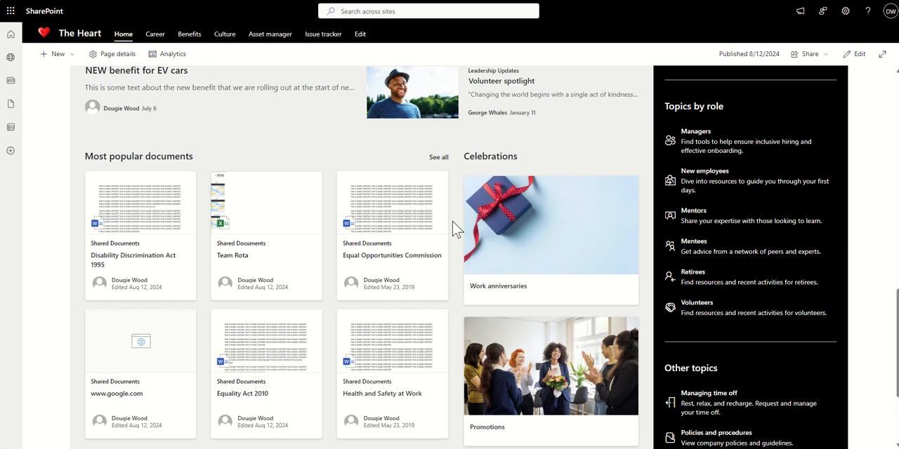
{"action": "scroll", "scroll_direction": "down", "scroll_amount": 3}
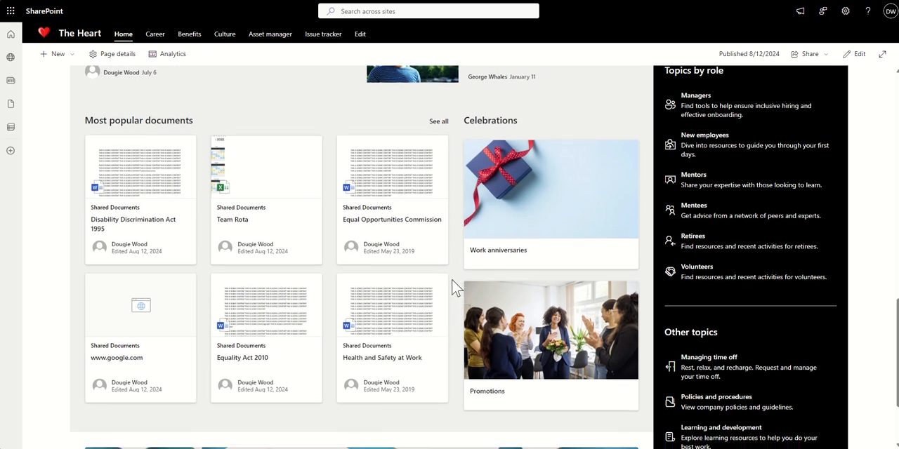
{"action": "scroll", "scroll_direction": "down", "scroll_amount": 3}
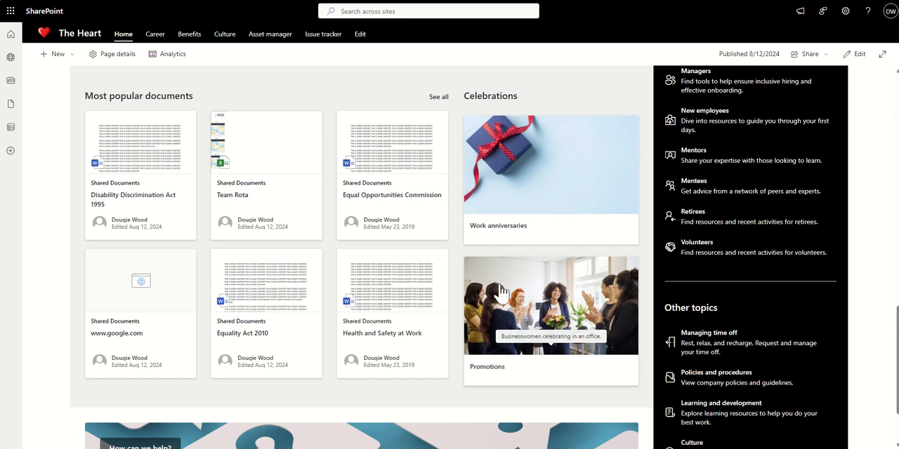
{"action": "mouse_move", "coordinate": [457, 302]}
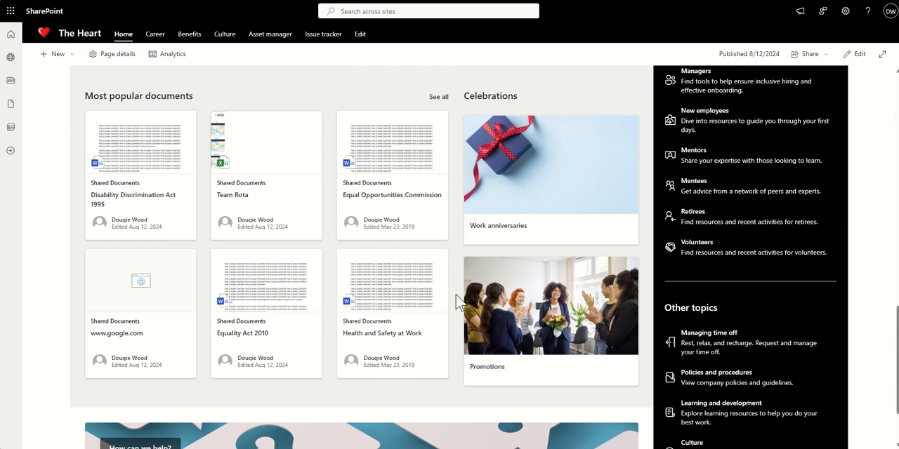
{"action": "scroll", "scroll_direction": "down", "scroll_amount": 3}
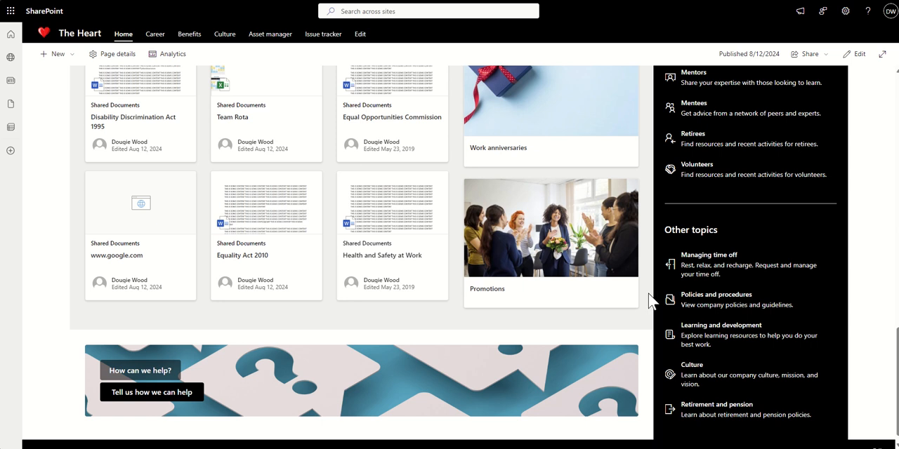
Scroll to the page bottom, where Other topics ends at Retirement and pension.
{"action": "scroll", "scroll_direction": "down", "scroll_amount": 3}
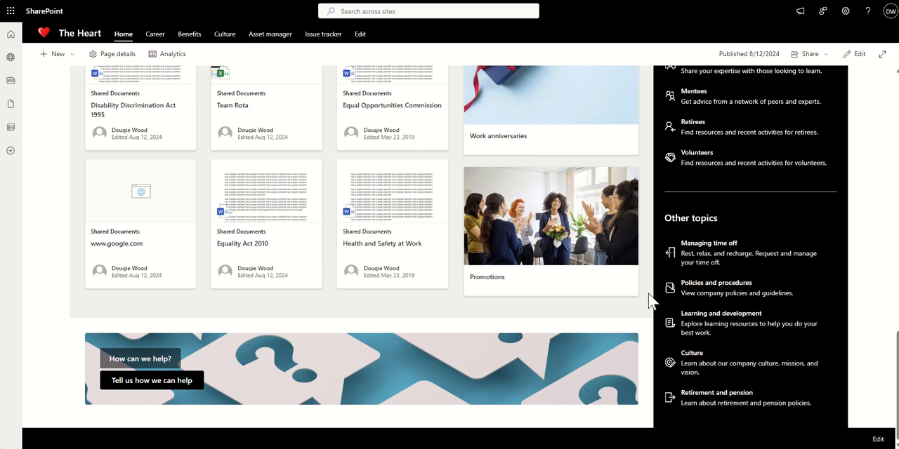
{"action": "mouse_move", "coordinate": [364, 279]}
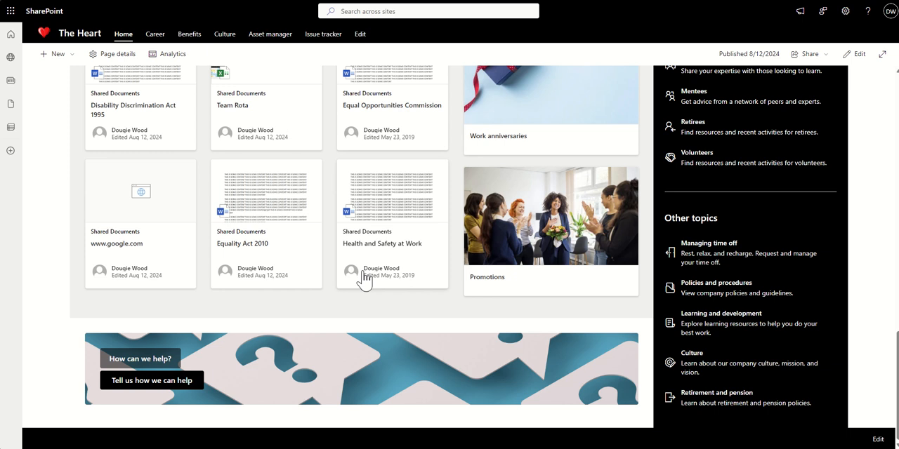
{"action": "mouse_move", "coordinate": [122, 318]}
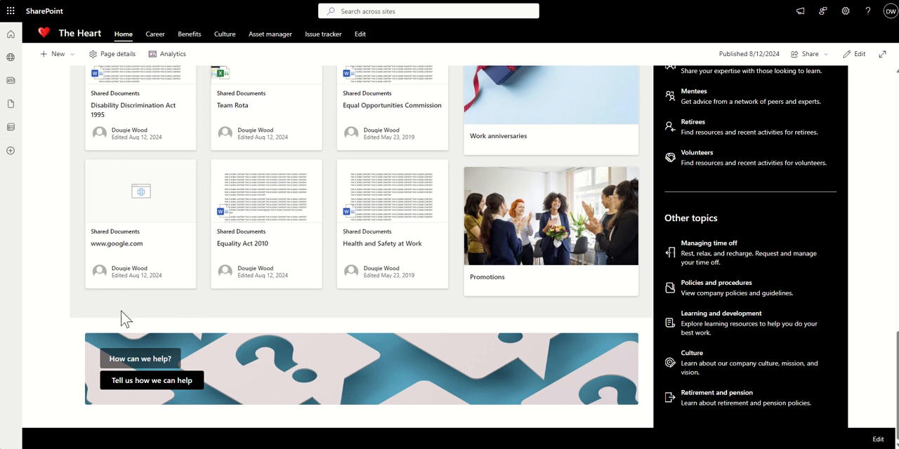
{"action": "mouse_move", "coordinate": [67, 355]}
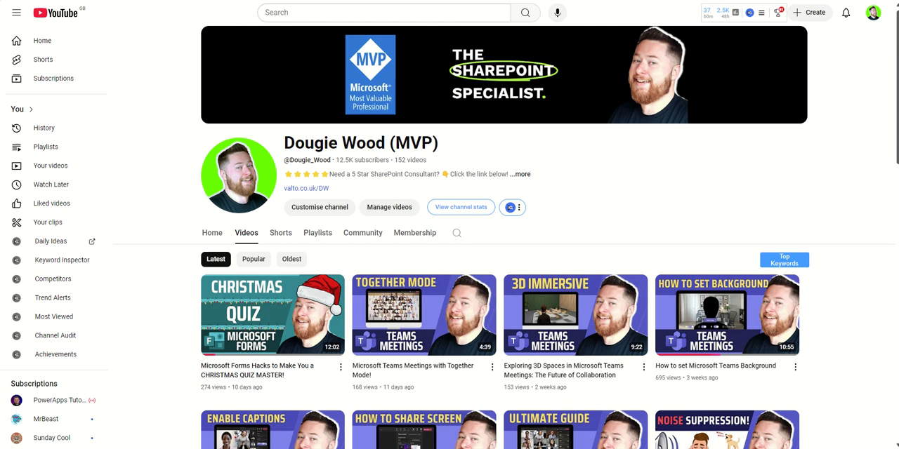
{"action": "mouse_move", "coordinate": [714, 133]}
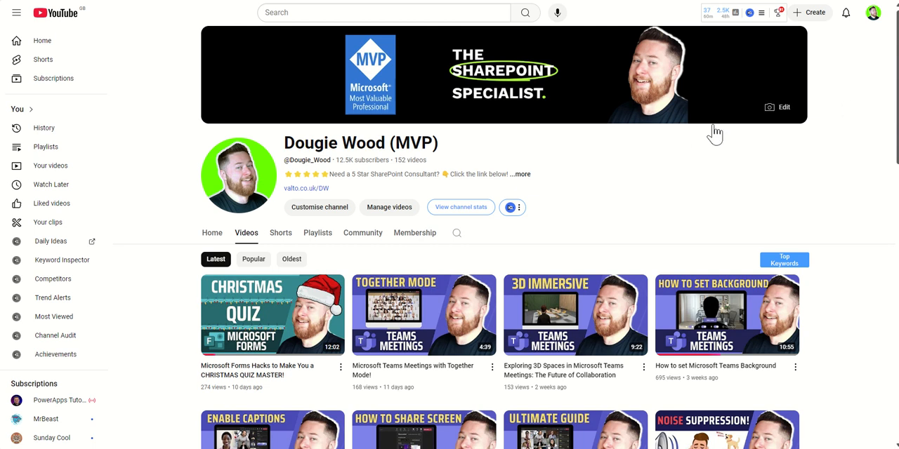
{"action": "mouse_move", "coordinate": [854, 175]}
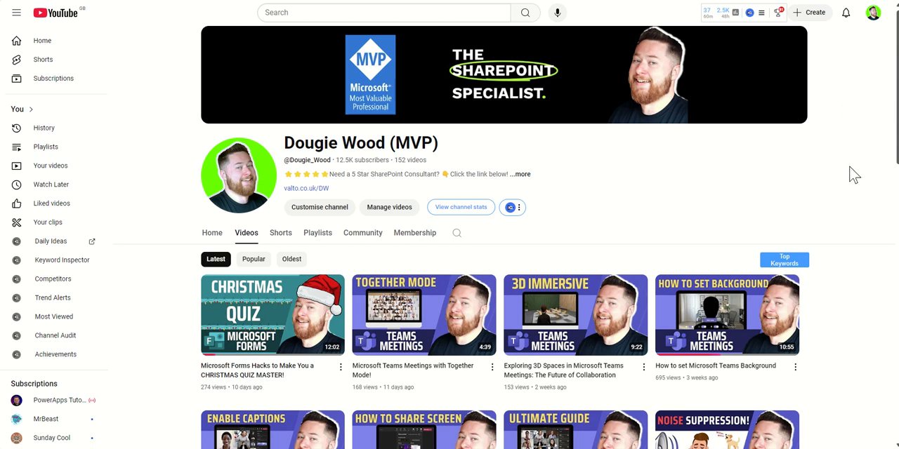
Scroll through the Dougie Wood (MVP) channel's latest Teams and Microsoft videos.
{"action": "scroll", "scroll_direction": "down", "scroll_amount": 3}
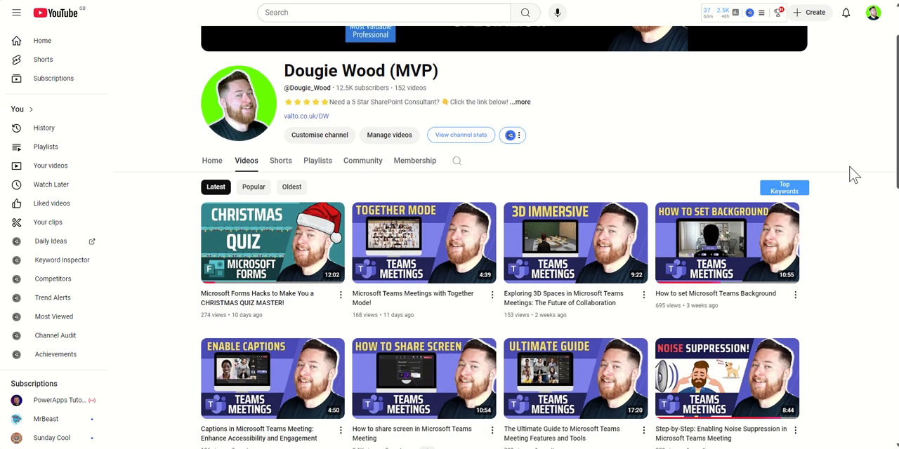
{"action": "scroll", "scroll_direction": "down", "scroll_amount": 3}
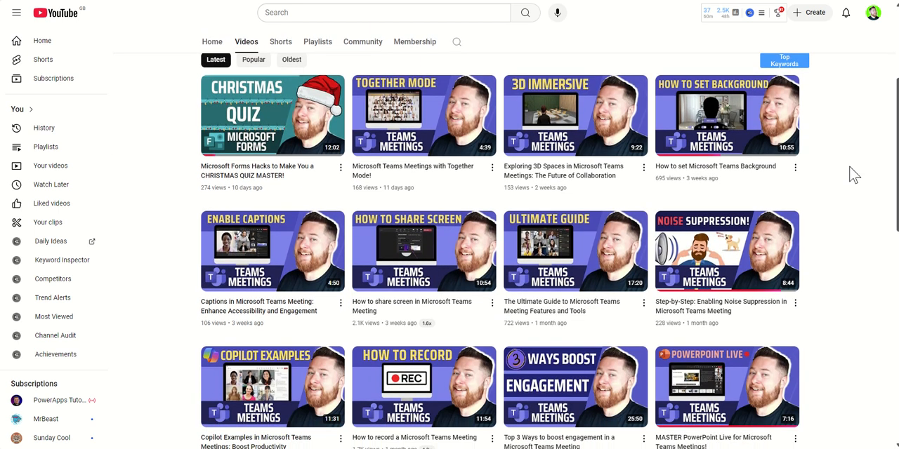
{"action": "scroll", "scroll_direction": "down", "scroll_amount": 3}
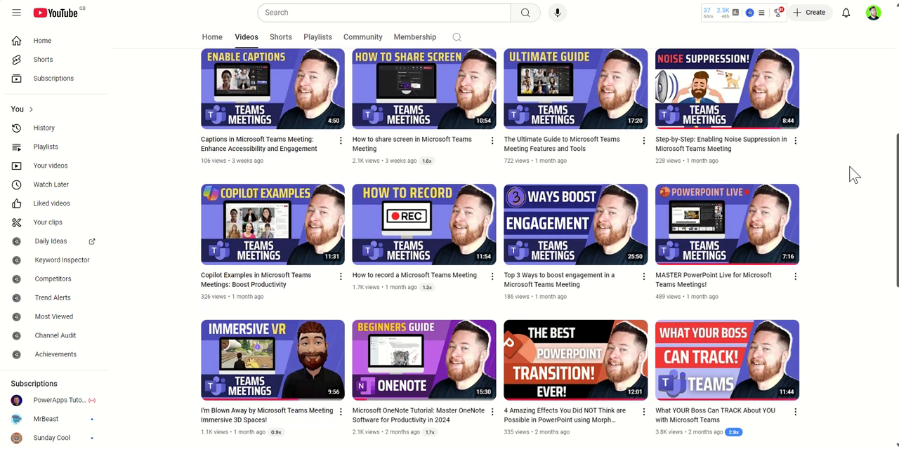
{"action": "scroll", "scroll_direction": "down", "scroll_amount": 3}
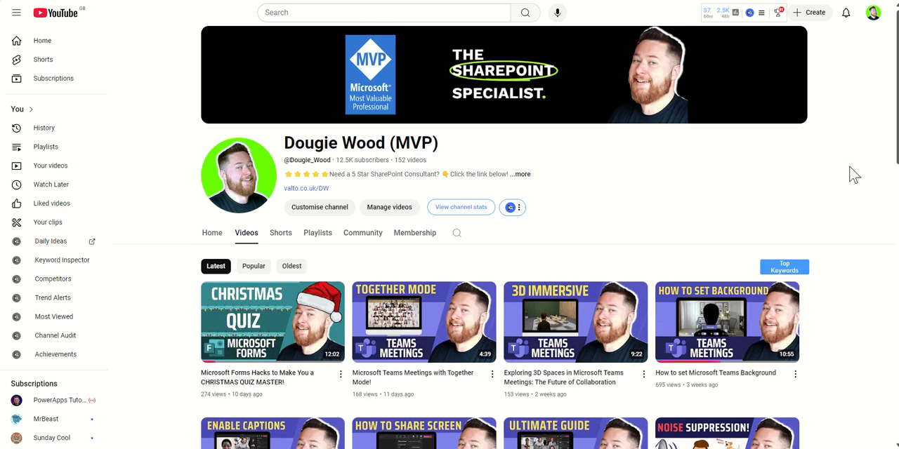
{"action": "scroll", "scroll_direction": "down", "scroll_amount": 3}
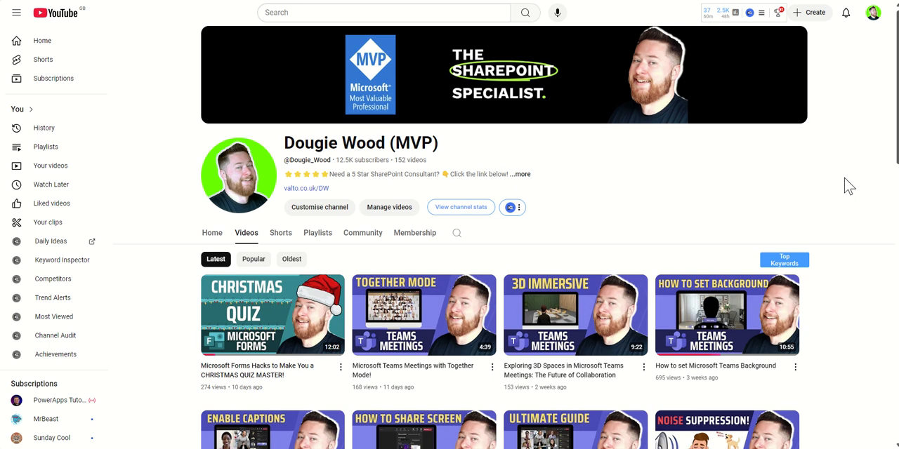
{"action": "mouse_move", "coordinate": [351, 163]}
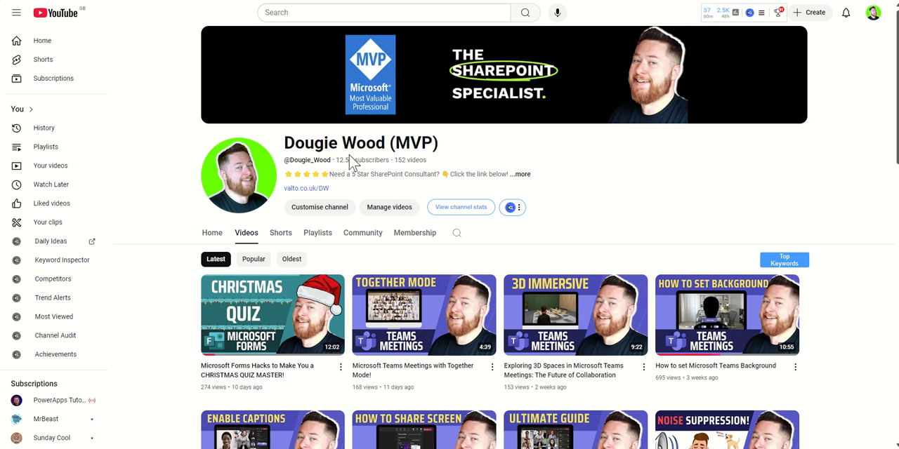
{"action": "mouse_move", "coordinate": [666, 175]}
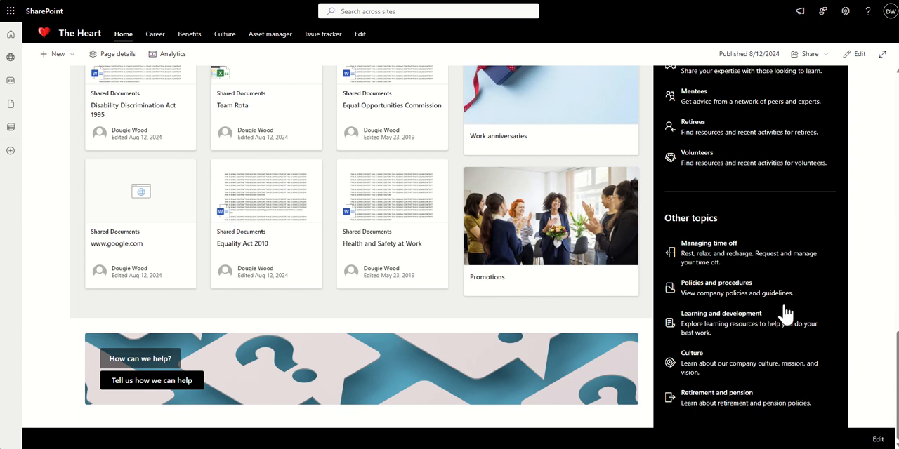
Scroll back to the top and follow the Volunteers hub link to the Volunteer Portal.
{"action": "scroll", "scroll_direction": "up", "scroll_amount": 3}
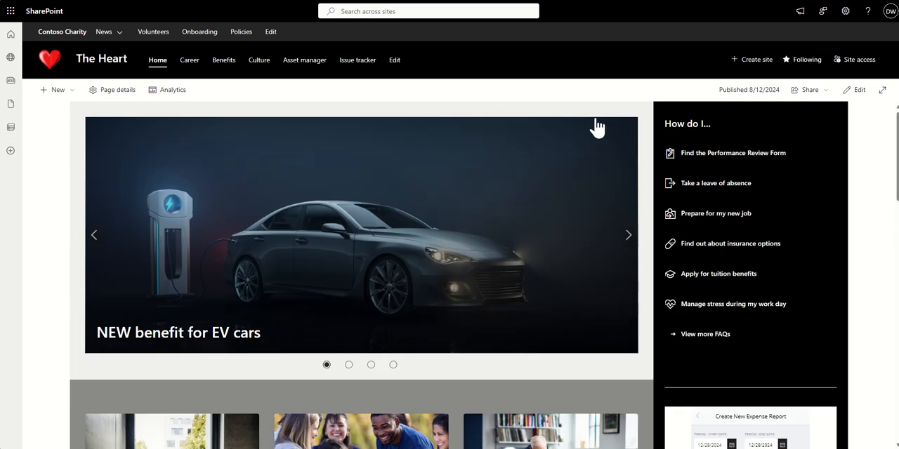
{"action": "mouse_move", "coordinate": [390, 88]}
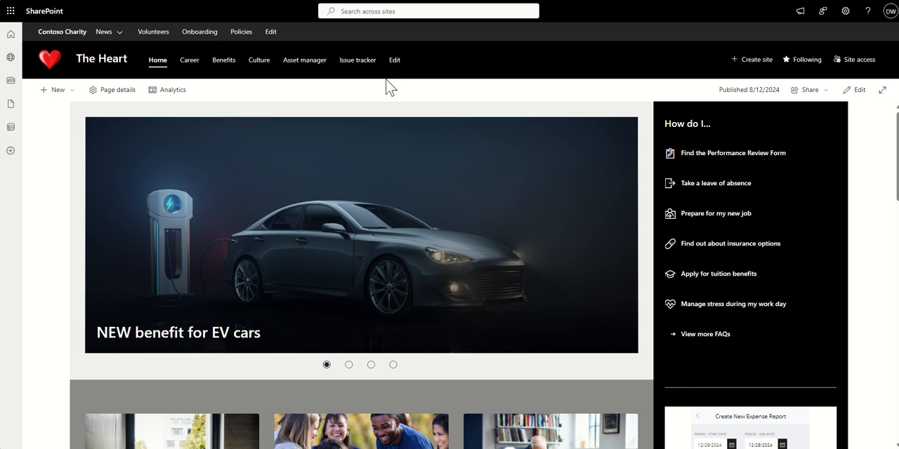
{"action": "mouse_move", "coordinate": [166, 54]}
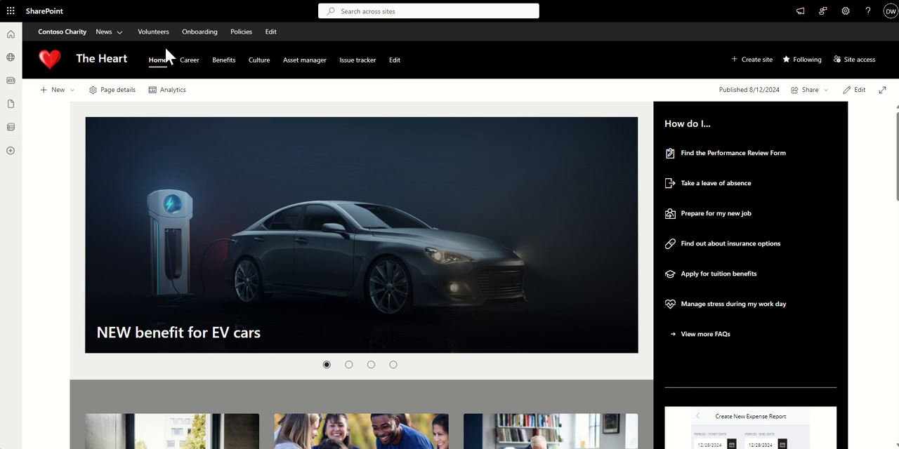
{"action": "mouse_move", "coordinate": [334, 67]}
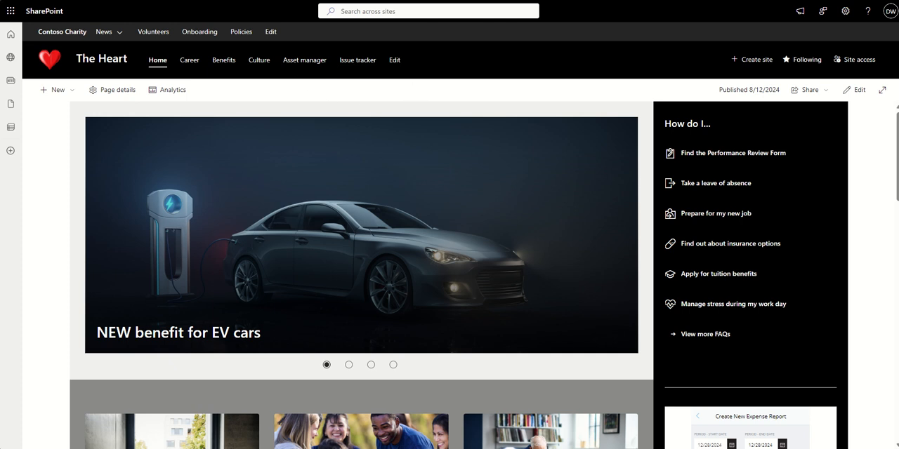
{"action": "left_click", "coordinate": [153, 31]}
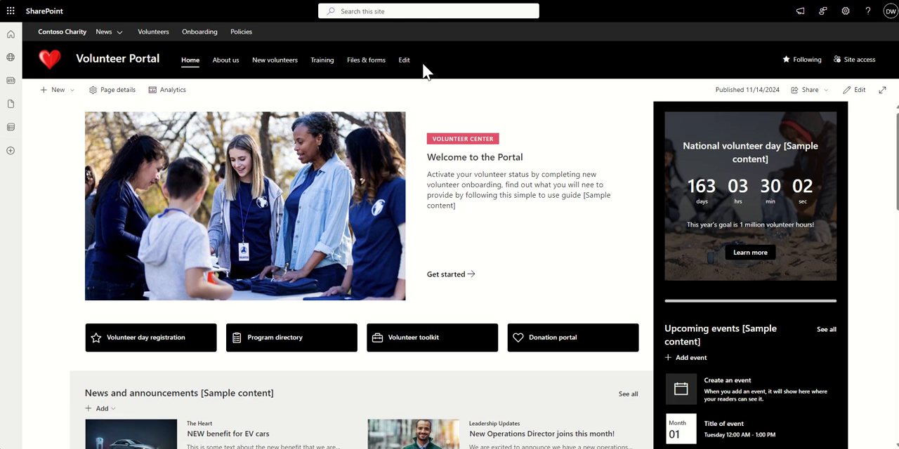
{"action": "mouse_move", "coordinate": [739, 218]}
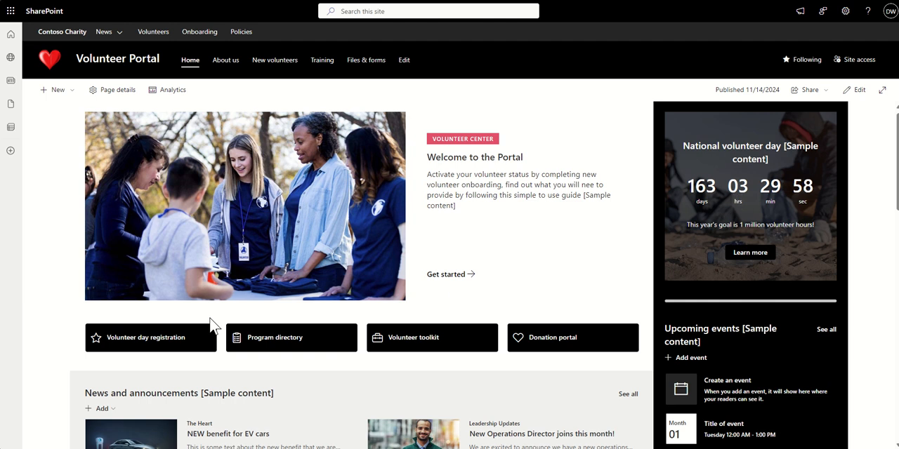
{"action": "mouse_move", "coordinate": [459, 209]}
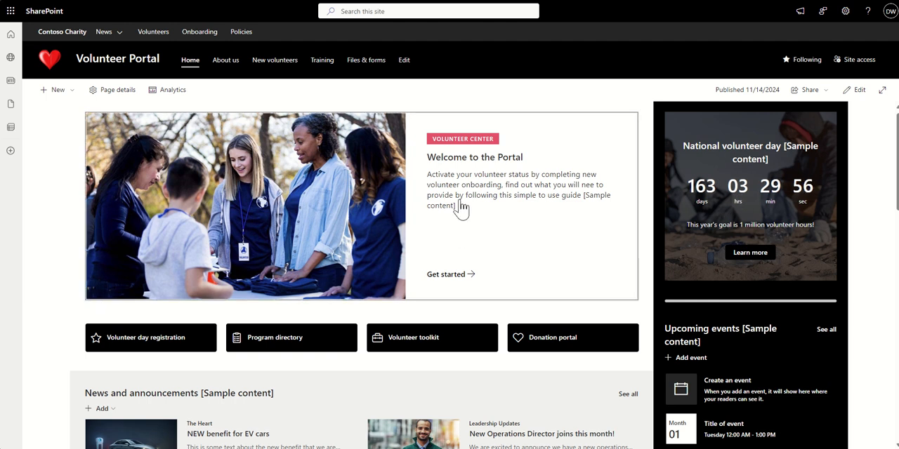
{"action": "mouse_move", "coordinate": [497, 200]}
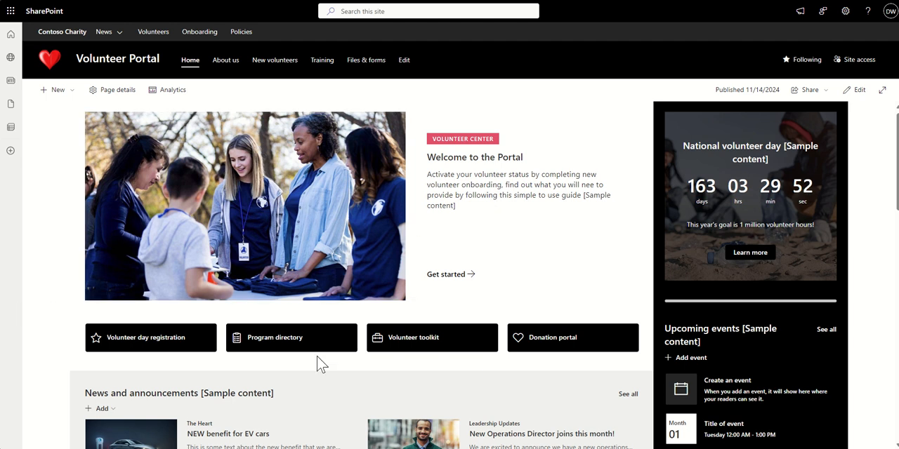
{"action": "mouse_move", "coordinate": [429, 374]}
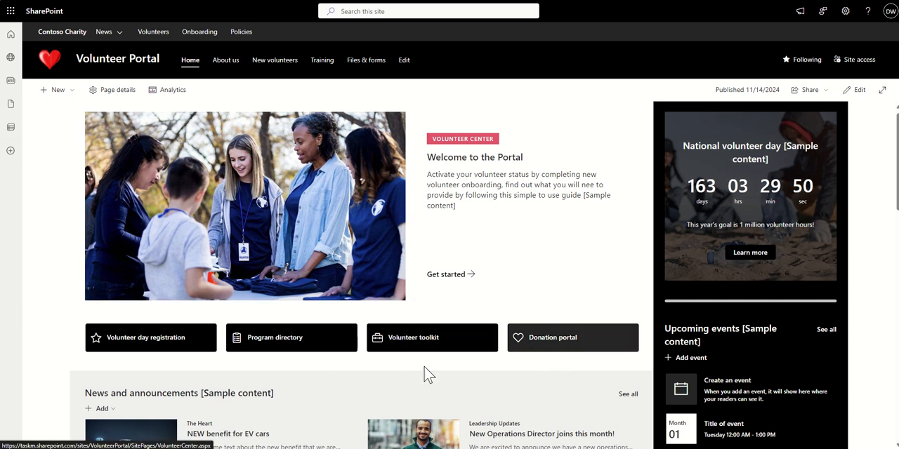
{"action": "scroll", "scroll_direction": "down", "scroll_amount": 3}
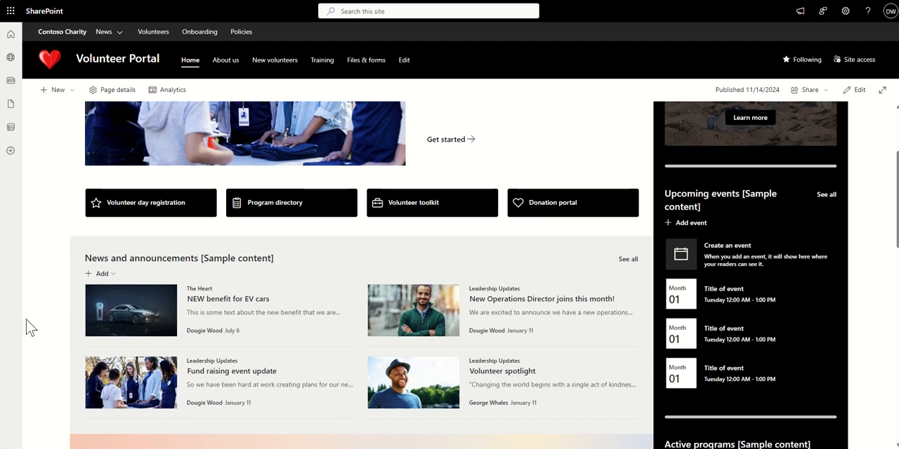
{"action": "scroll", "scroll_direction": "down", "scroll_amount": 3}
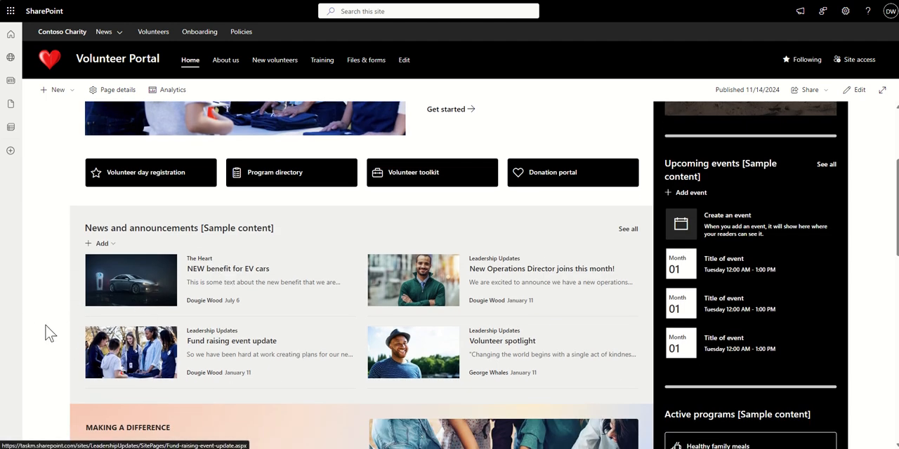
{"action": "scroll", "scroll_direction": "down", "scroll_amount": 3}
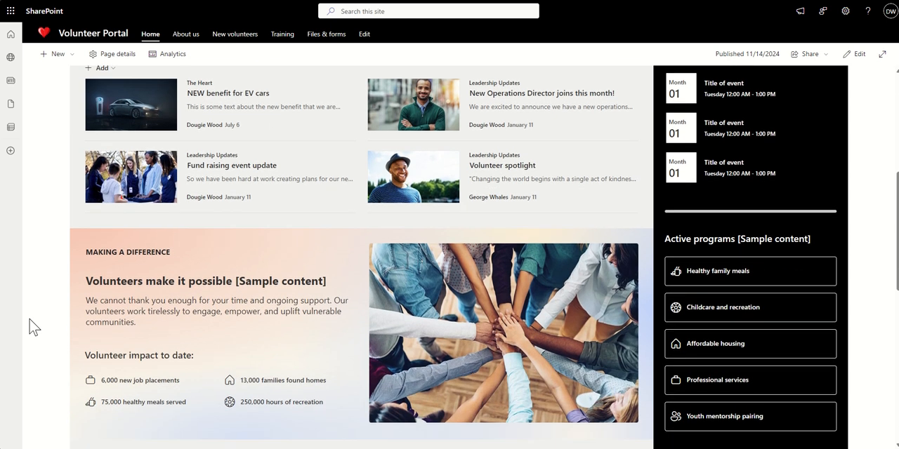
{"action": "scroll", "scroll_direction": "down", "scroll_amount": 3}
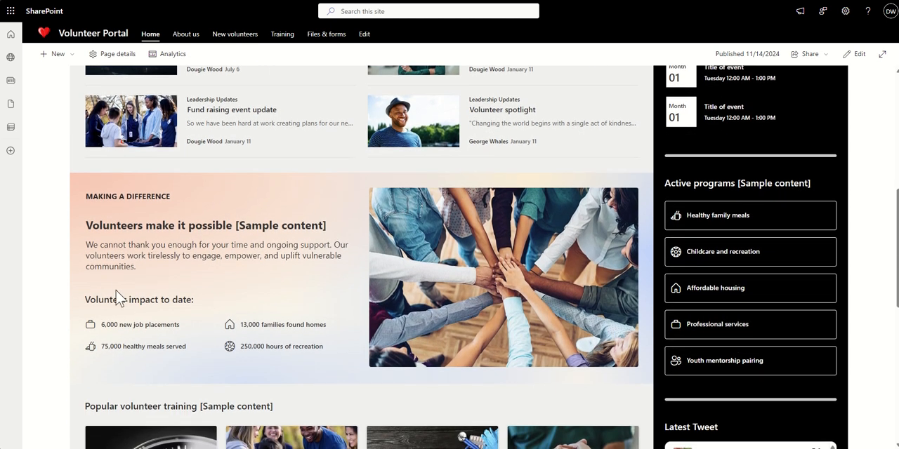
{"action": "mouse_move", "coordinate": [86, 335]}
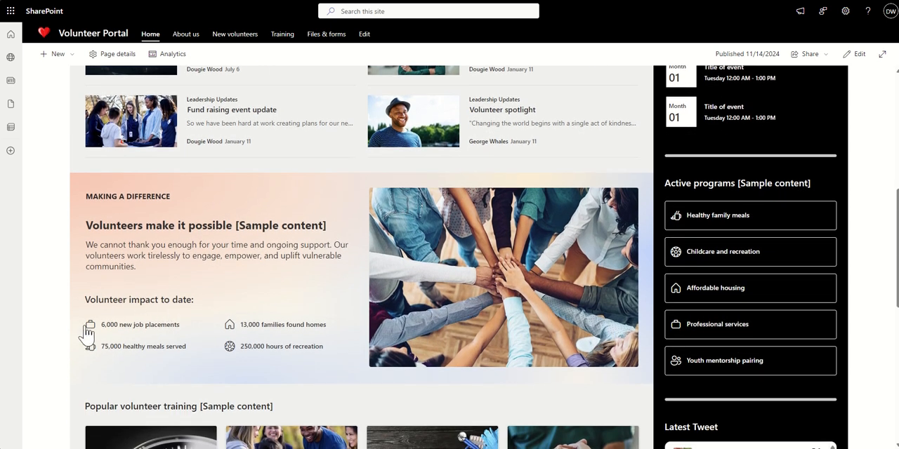
{"action": "scroll", "scroll_direction": "down", "scroll_amount": 3}
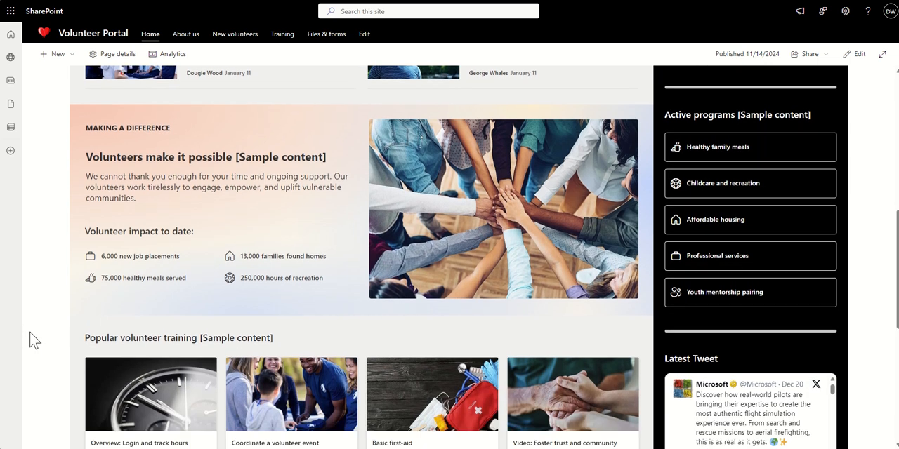
{"action": "scroll", "scroll_direction": "down", "scroll_amount": 3}
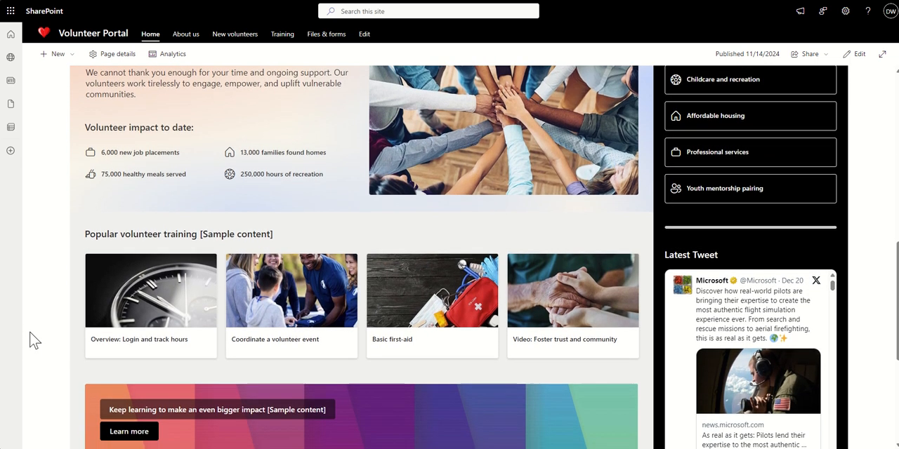
{"action": "scroll", "scroll_direction": "down", "scroll_amount": 3}
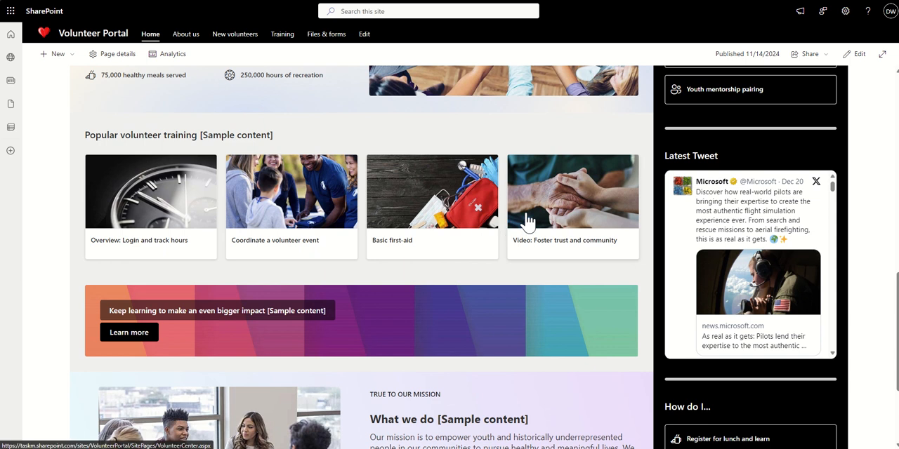
{"action": "mouse_move", "coordinate": [647, 317]}
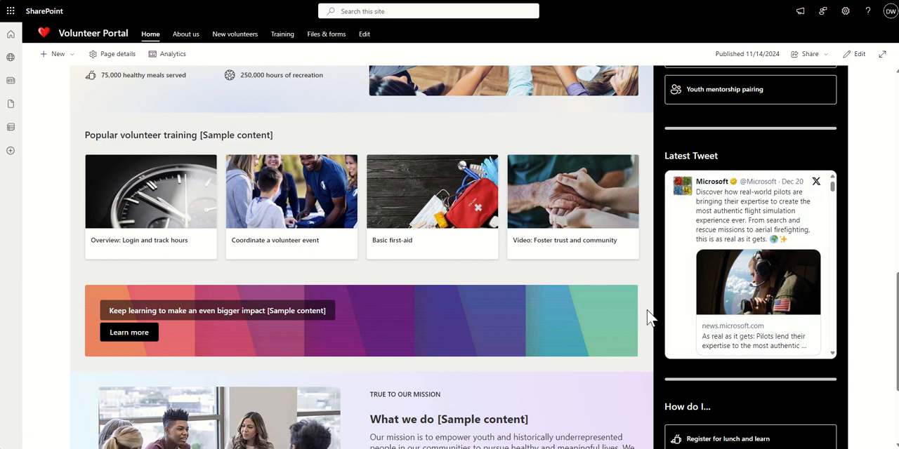
{"action": "scroll", "scroll_direction": "down", "scroll_amount": 3}
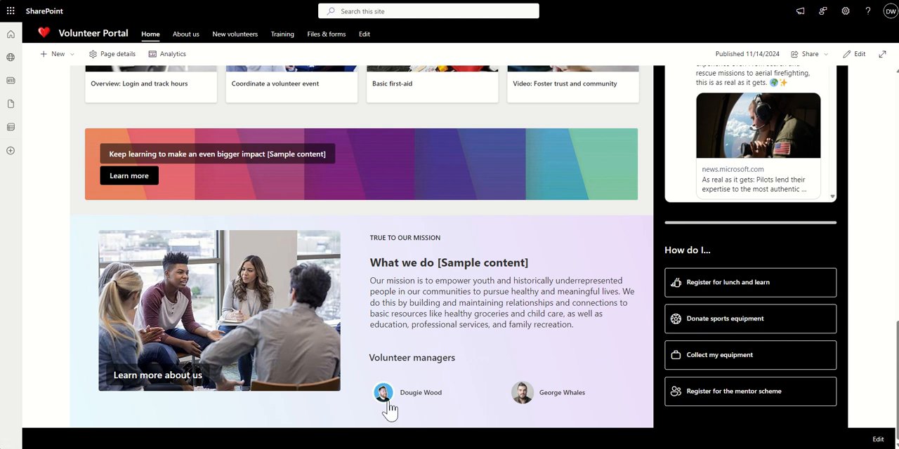
{"action": "mouse_move", "coordinate": [425, 397]}
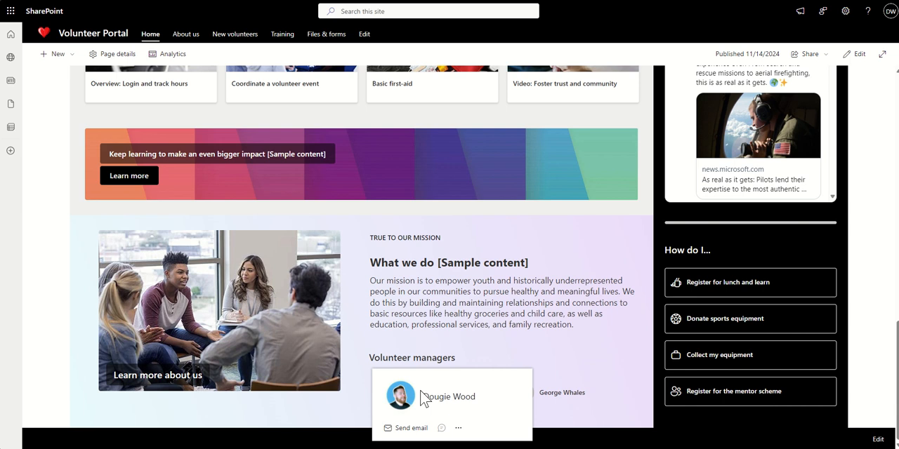
{"action": "left_click", "coordinate": [400, 395]}
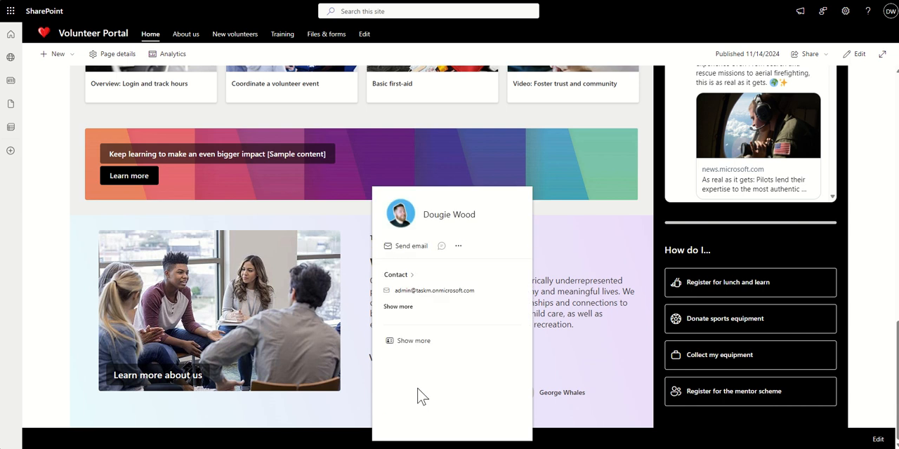
{"action": "mouse_move", "coordinate": [406, 391]}
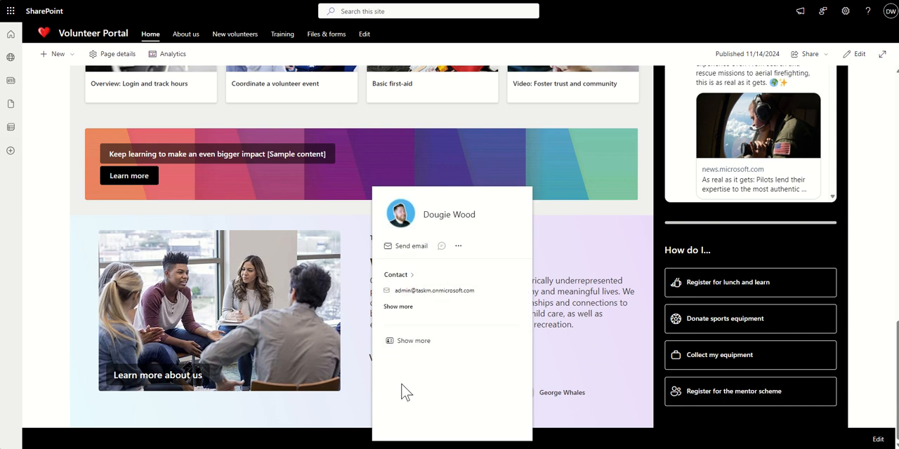
{"action": "mouse_move", "coordinate": [390, 385]}
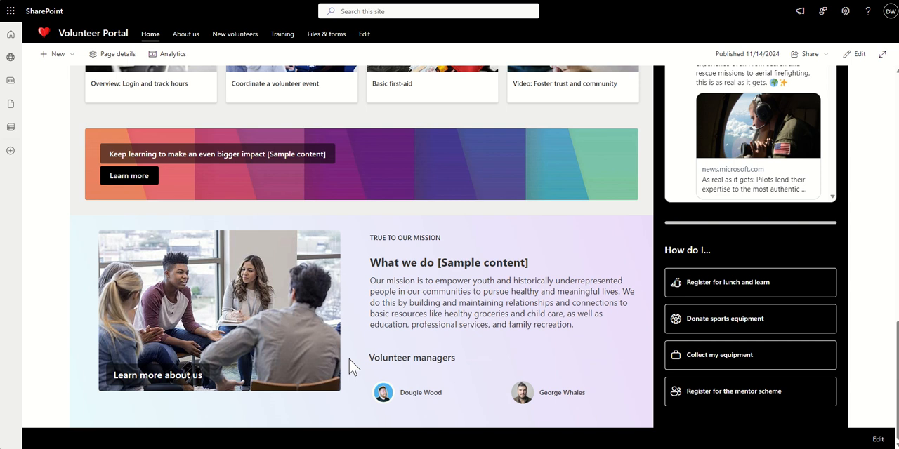
{"action": "mouse_move", "coordinate": [72, 279]}
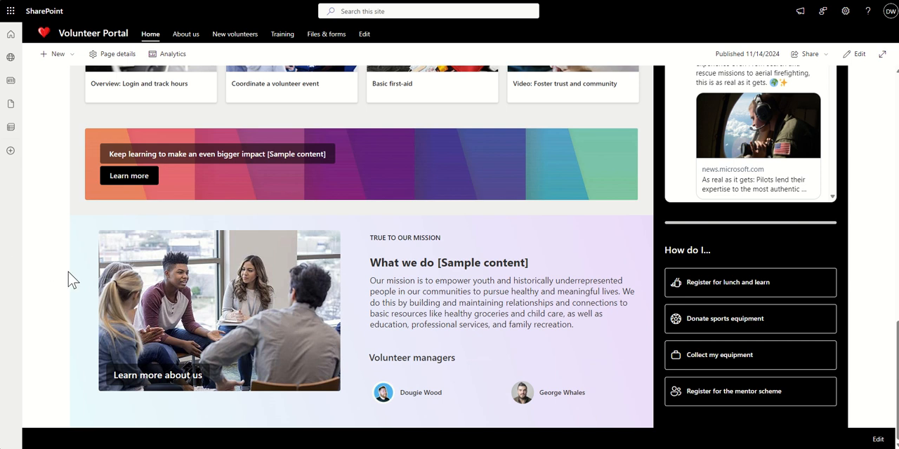
{"action": "scroll", "scroll_direction": "up", "scroll_amount": 3}
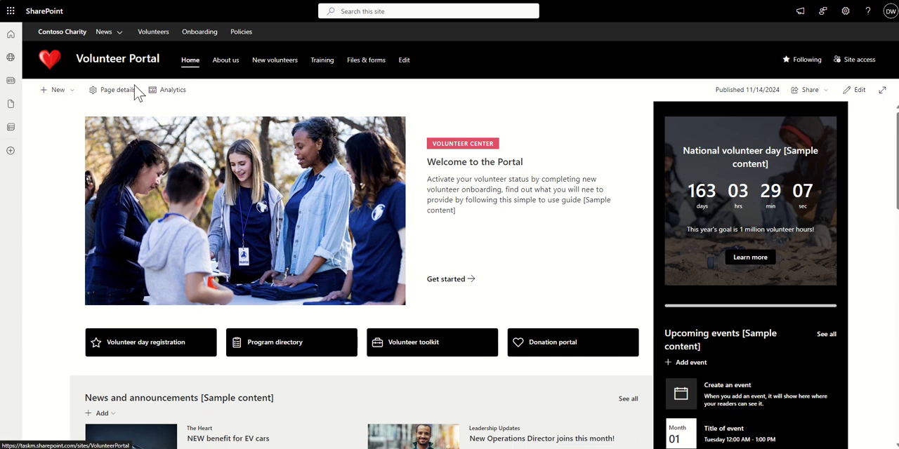
{"action": "mouse_move", "coordinate": [67, 178]}
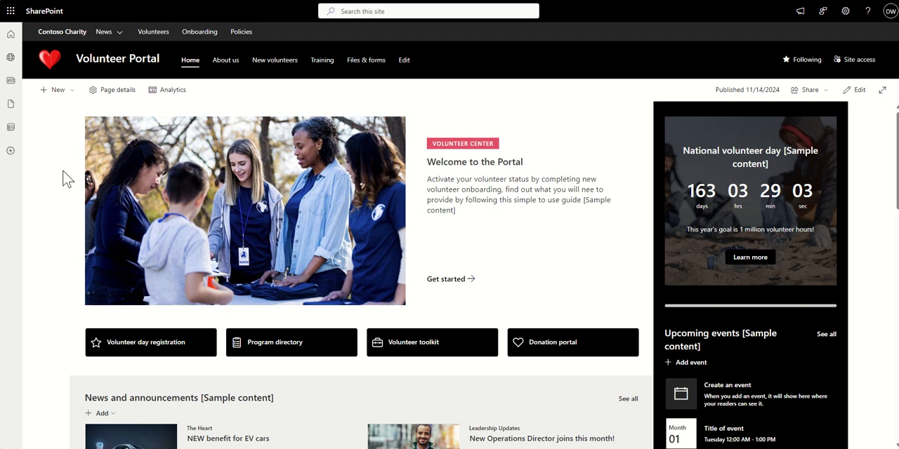
{"action": "mouse_move", "coordinate": [75, 135]}
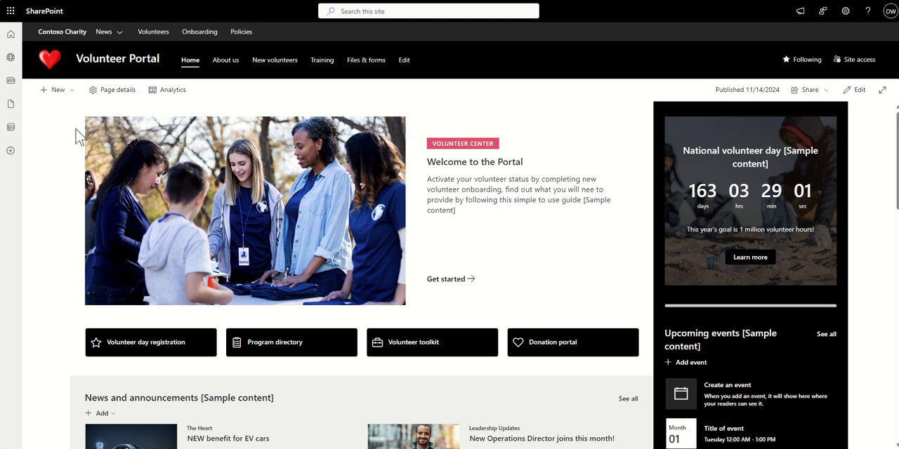